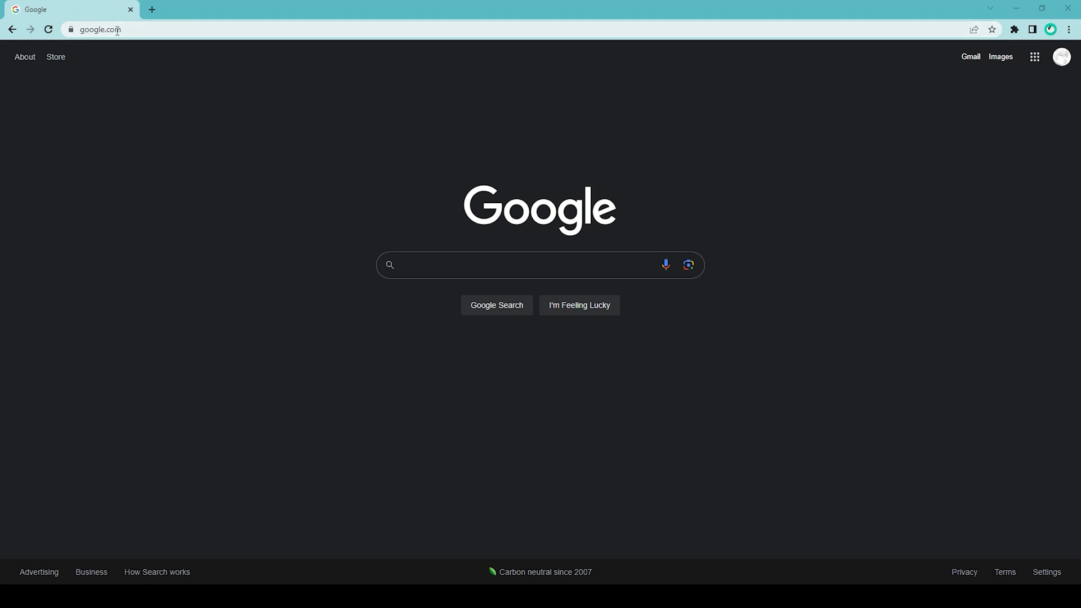
Load df2profiler.com from the address bar.
type("df2profiler")
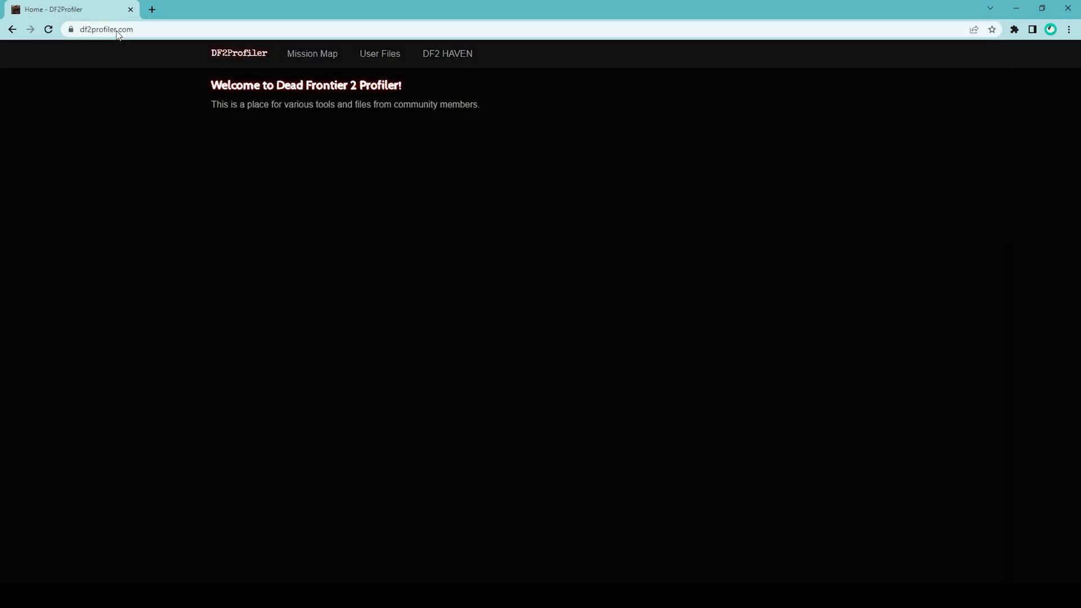
mouse_move(312, 54)
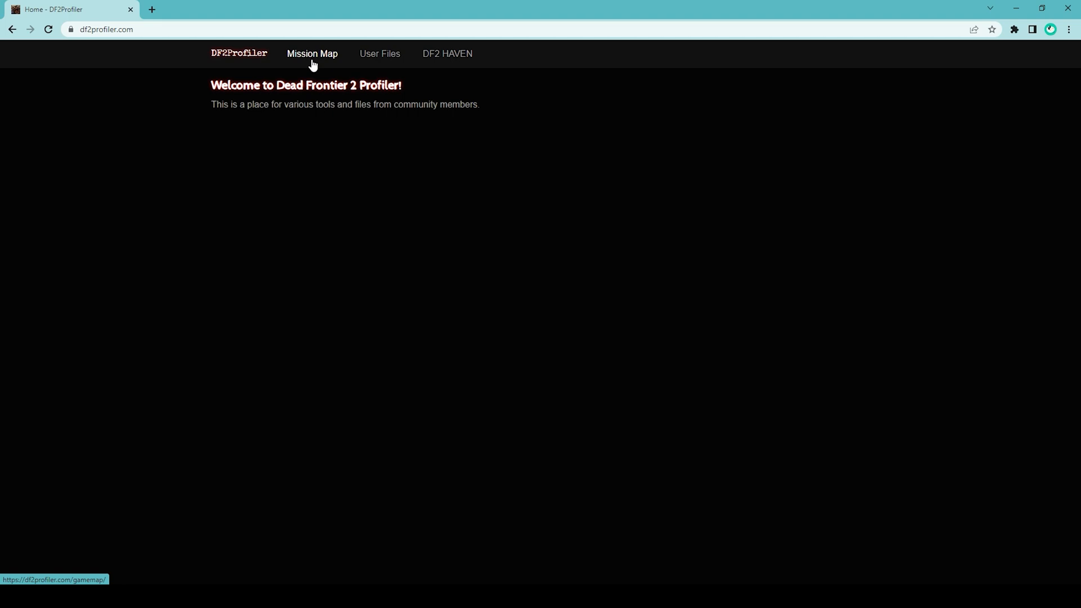
Go to the Mission Map page and browse the mission card list.
left_click(312, 54)
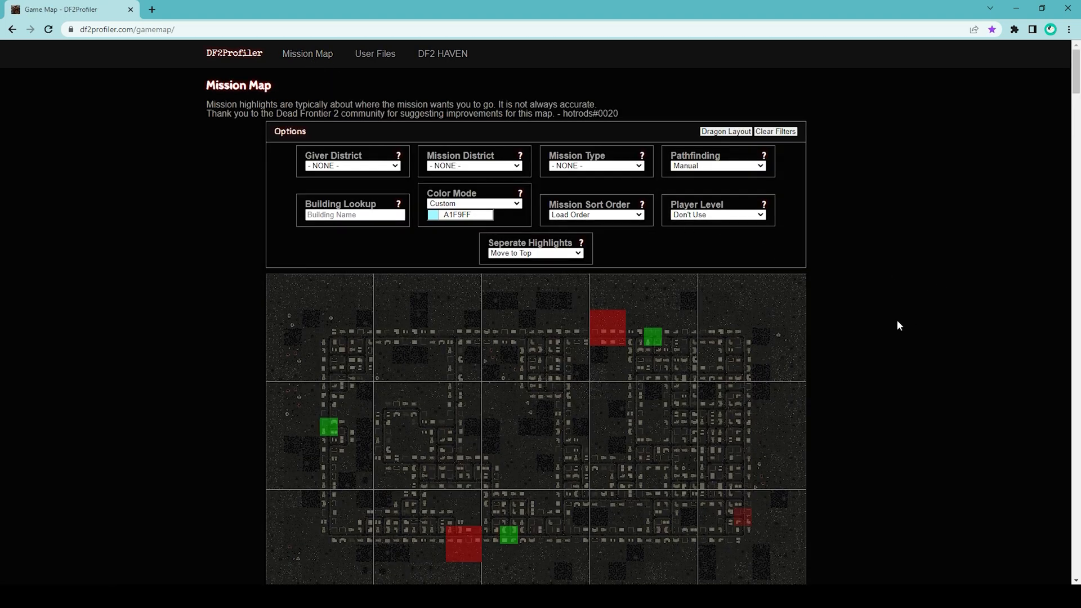
mouse_move(940, 228)
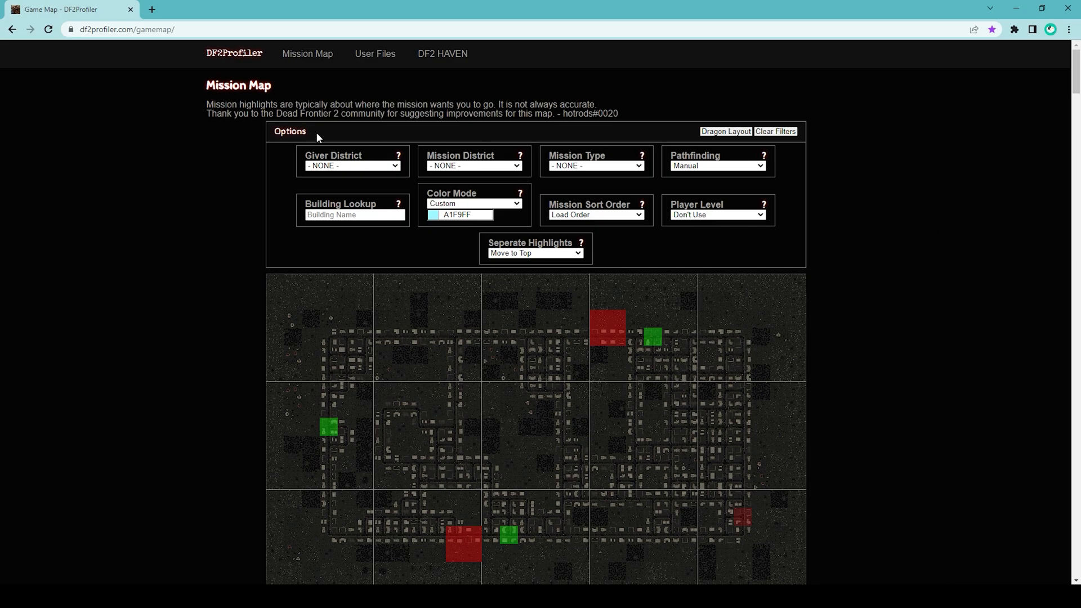
mouse_move(384, 299)
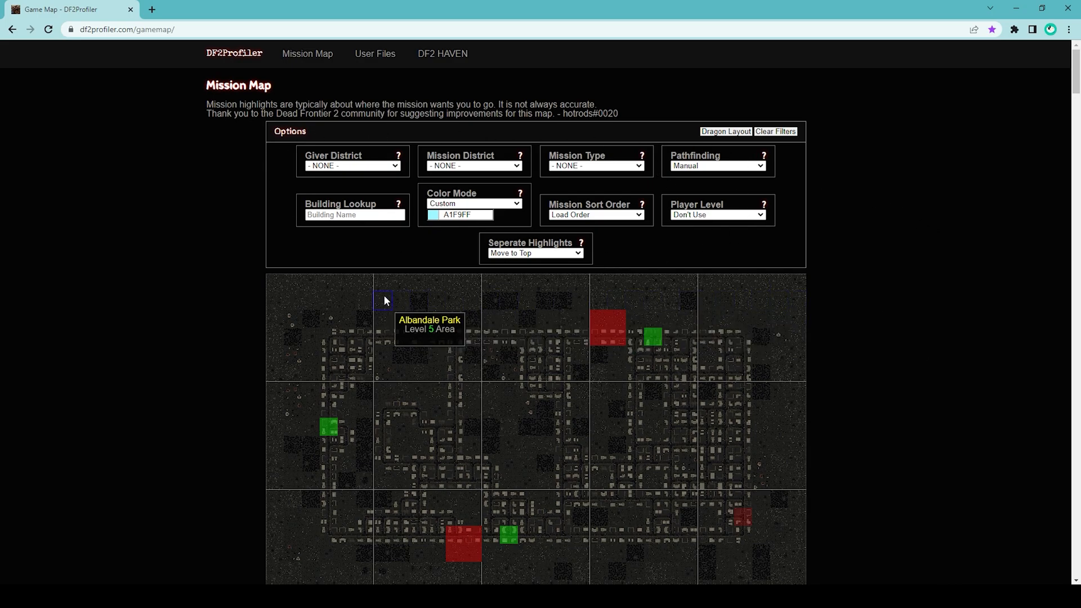
mouse_move(861, 418)
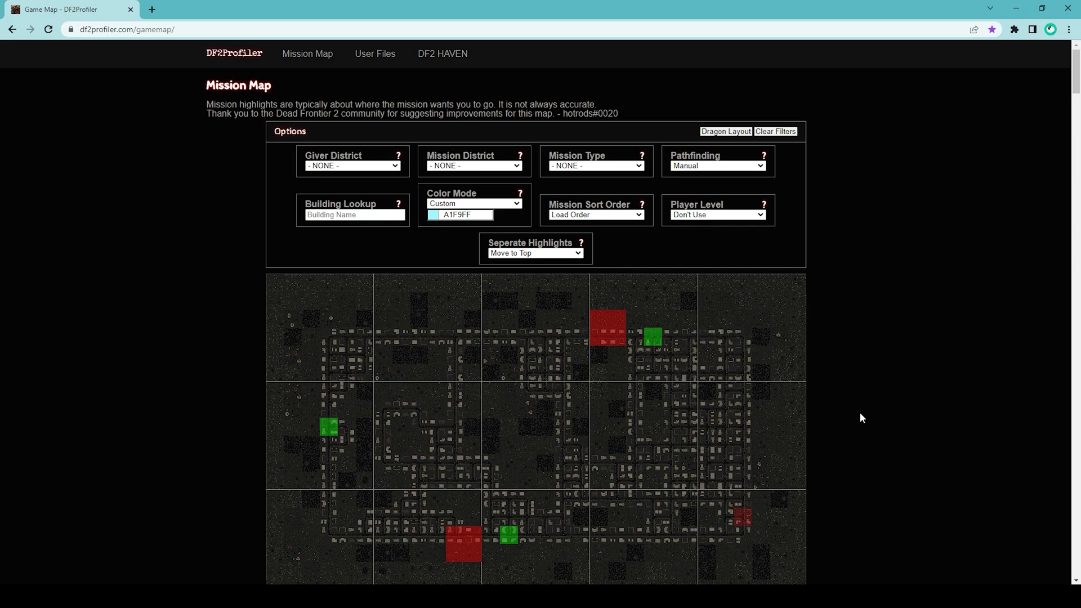
scroll("down", 3)
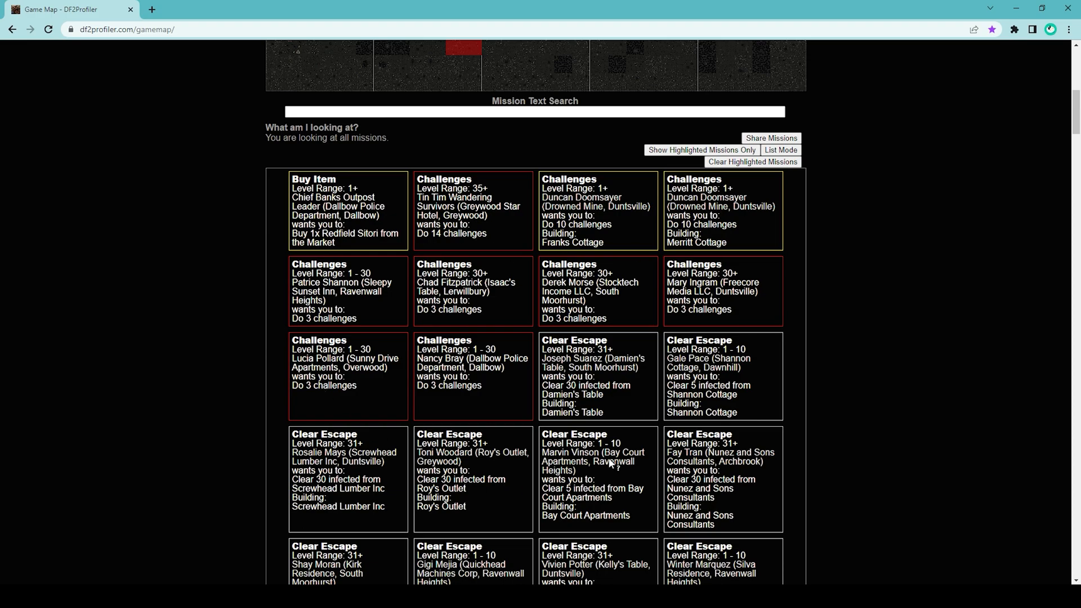
mouse_move(858, 374)
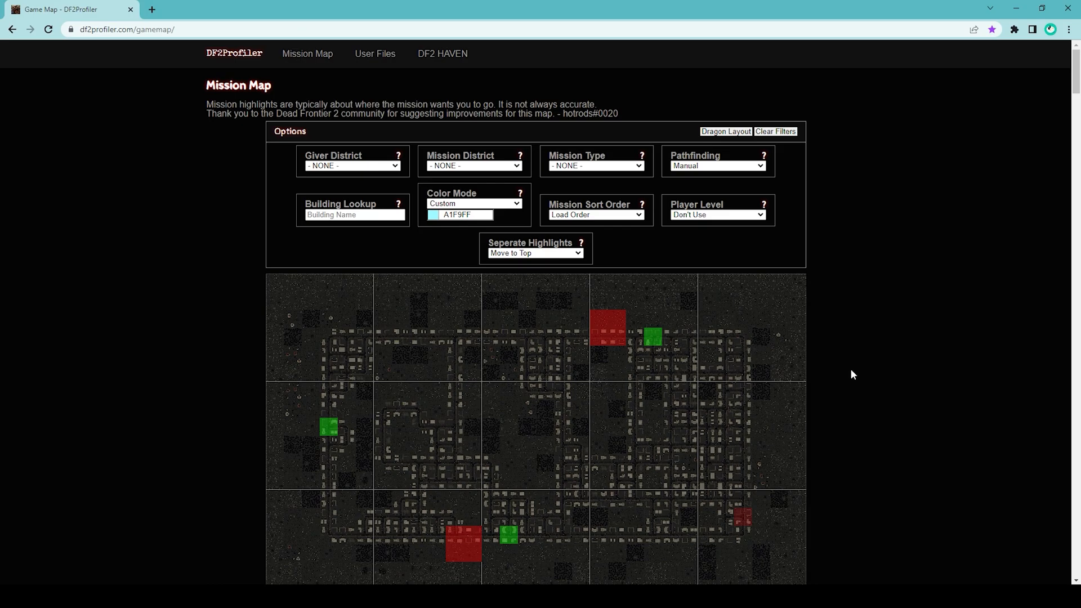
mouse_move(936, 307)
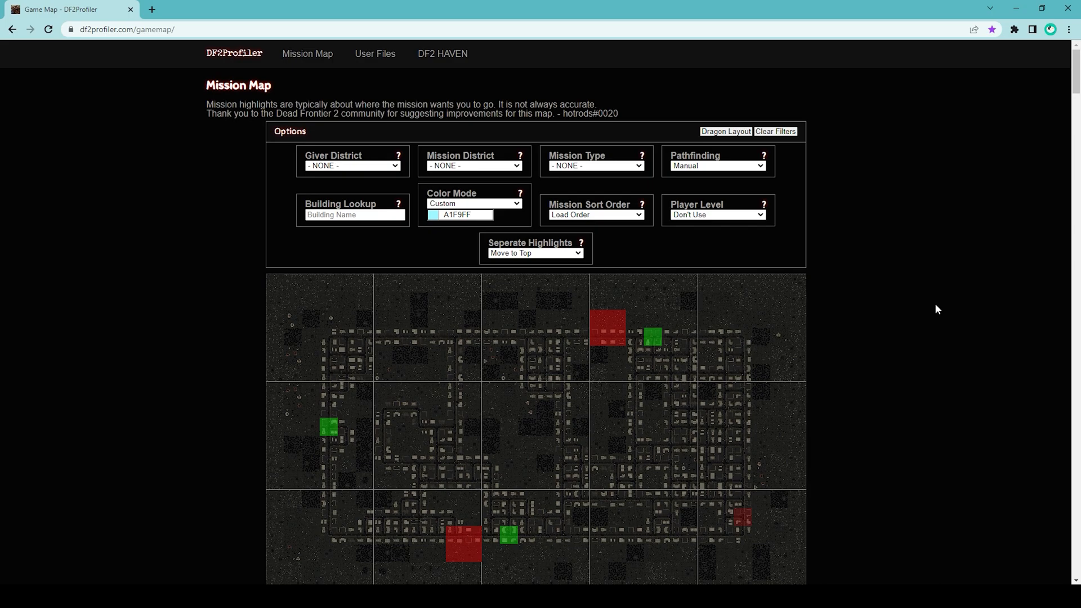
mouse_move(931, 306)
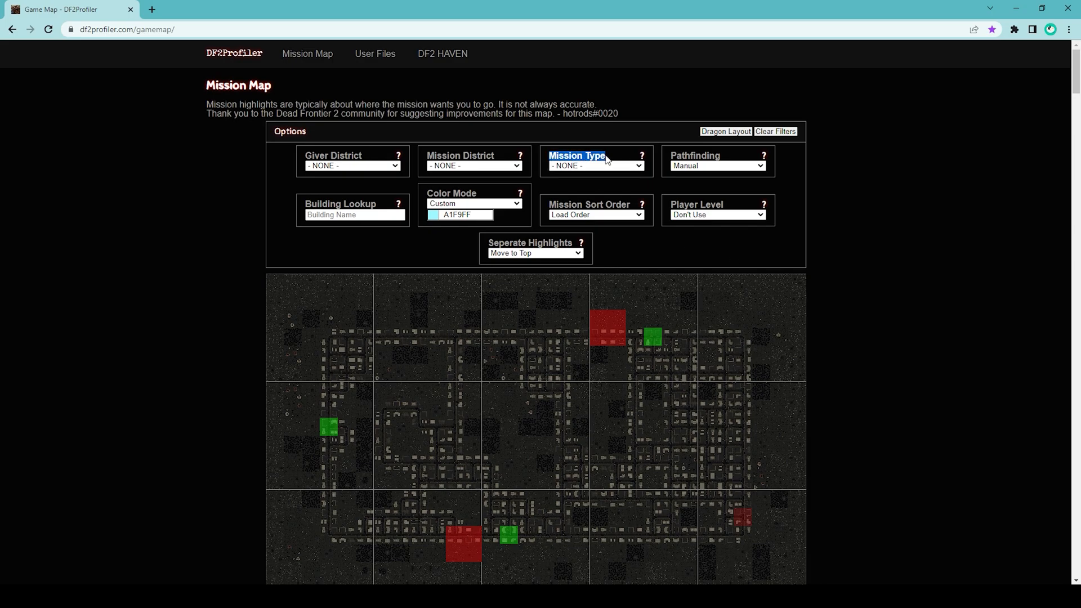
Set Mission Type to Escape Stalker, leaving six matching missions.
left_click(595, 166)
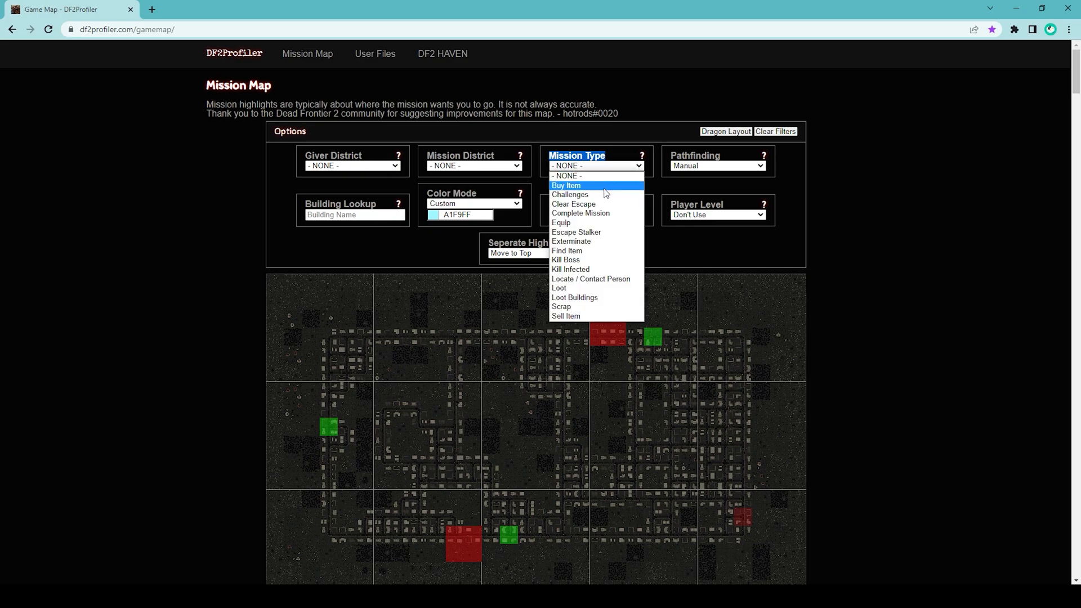
mouse_move(576, 232)
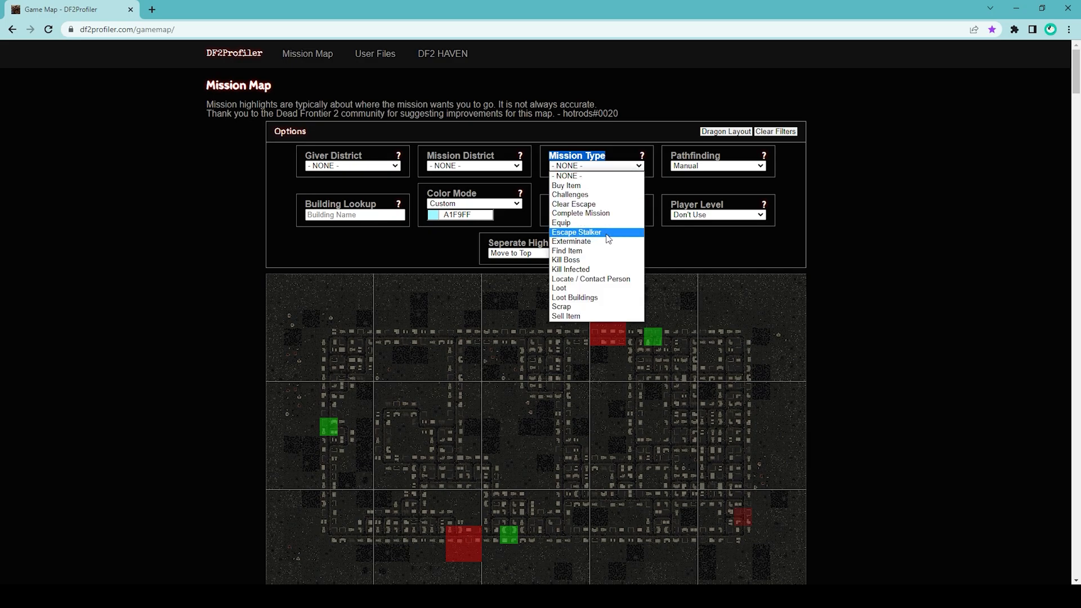
left_click(575, 232)
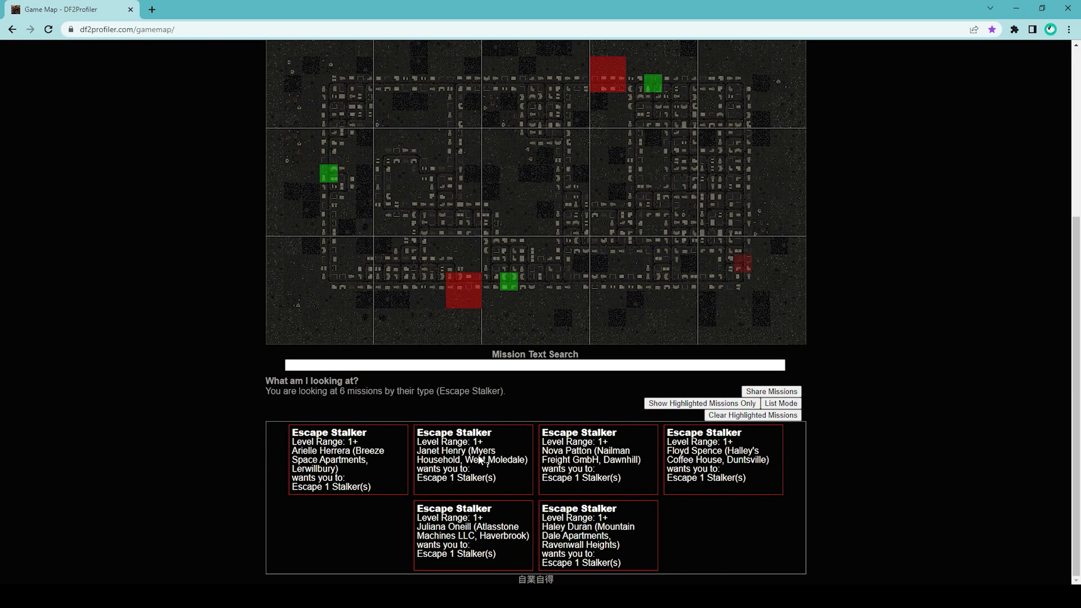
mouse_move(607, 472)
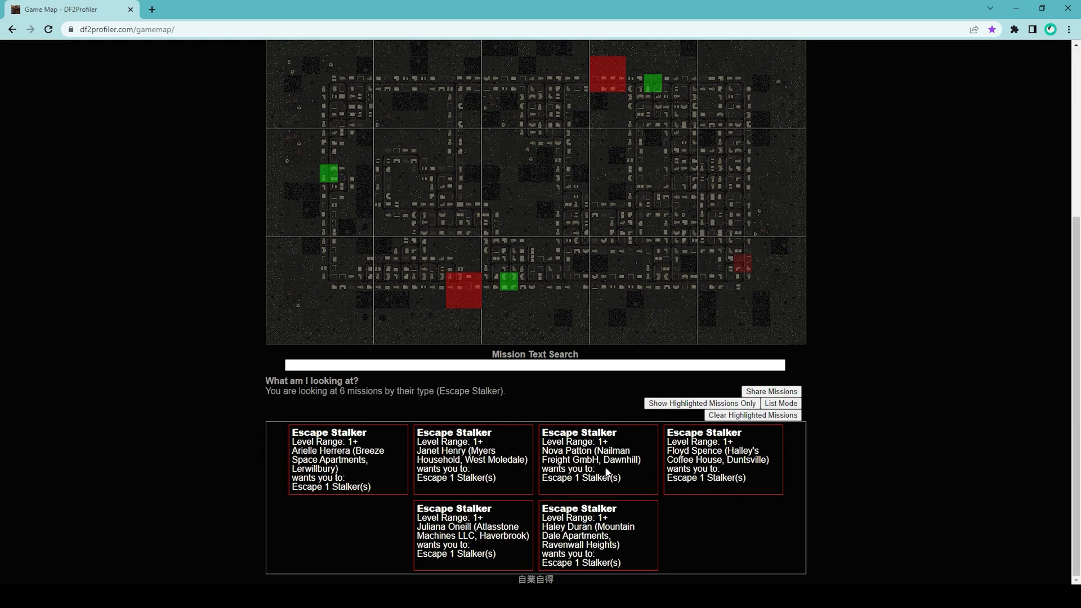
mouse_move(730, 476)
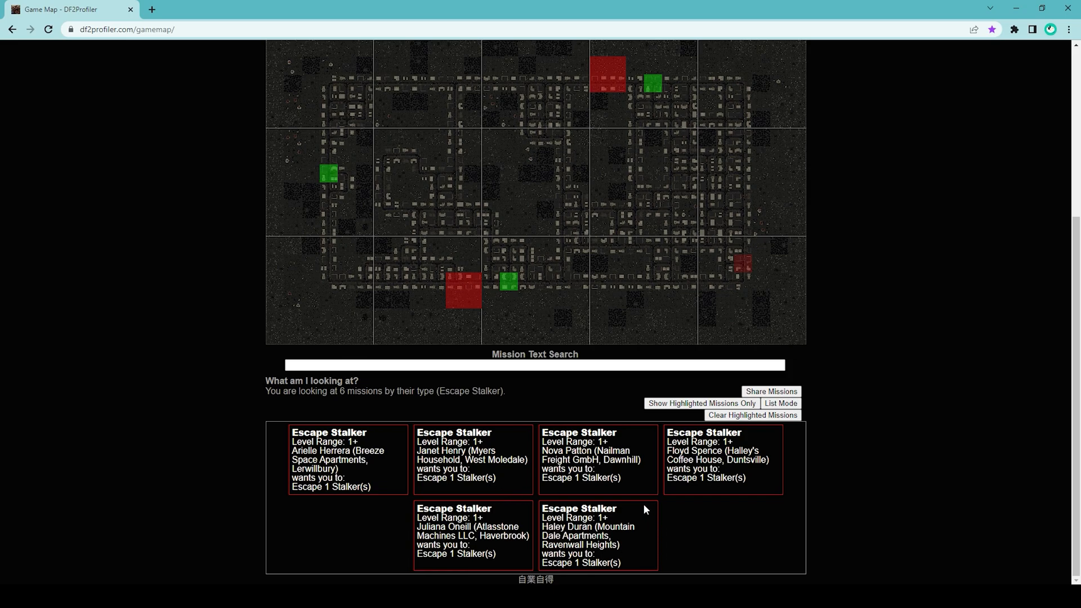
mouse_move(603, 539)
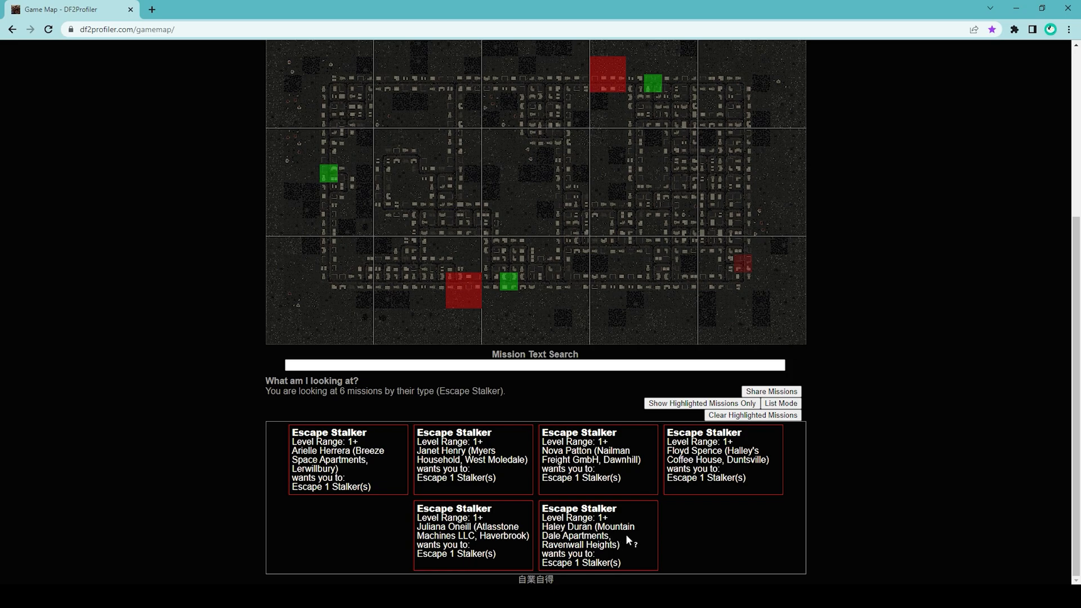
mouse_move(595, 554)
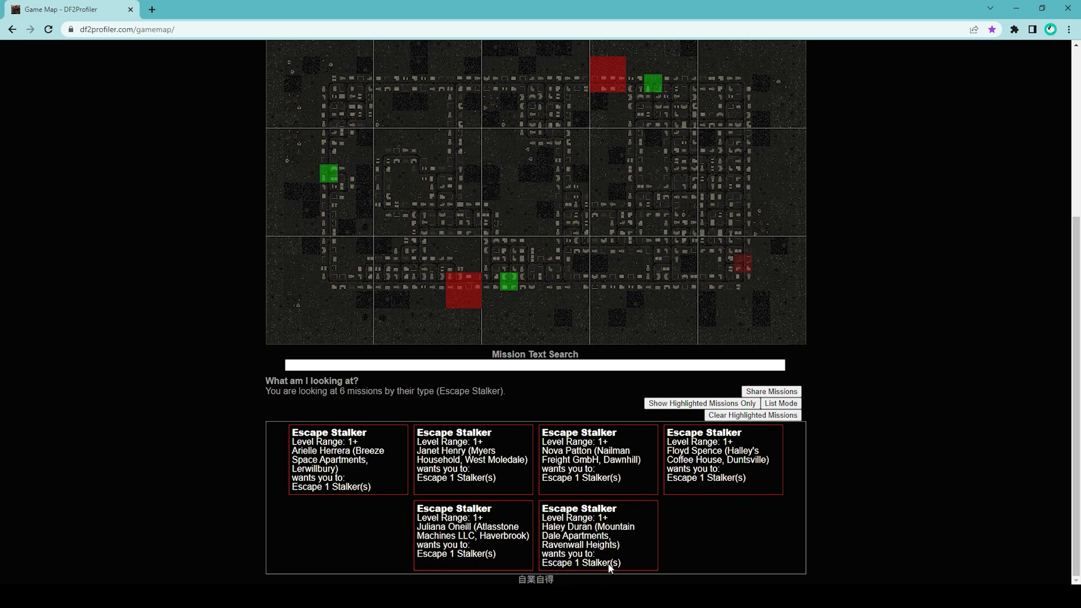
mouse_move(618, 552)
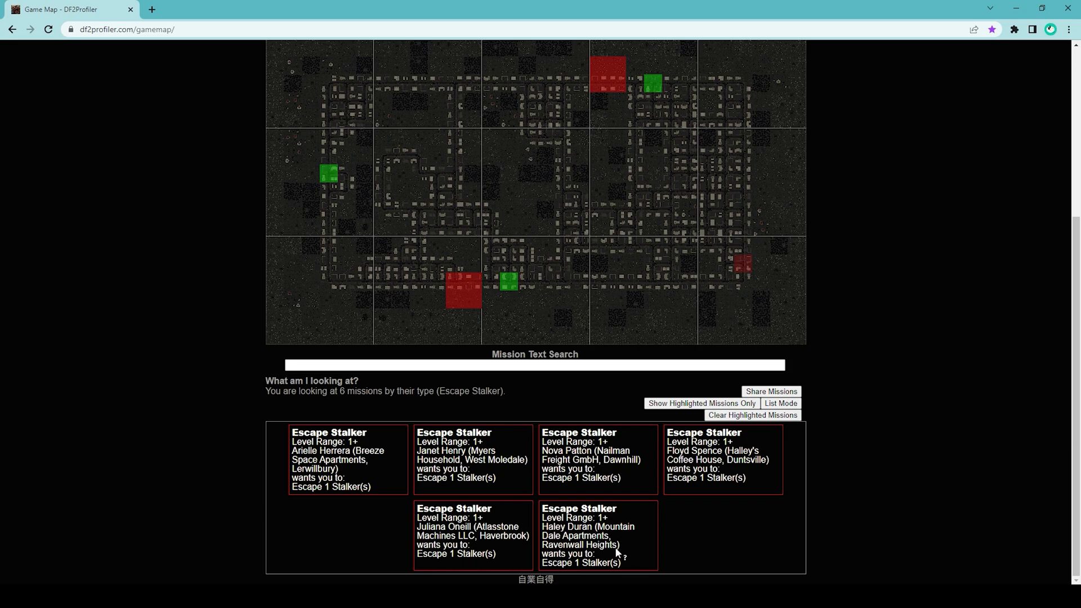
mouse_move(638, 539)
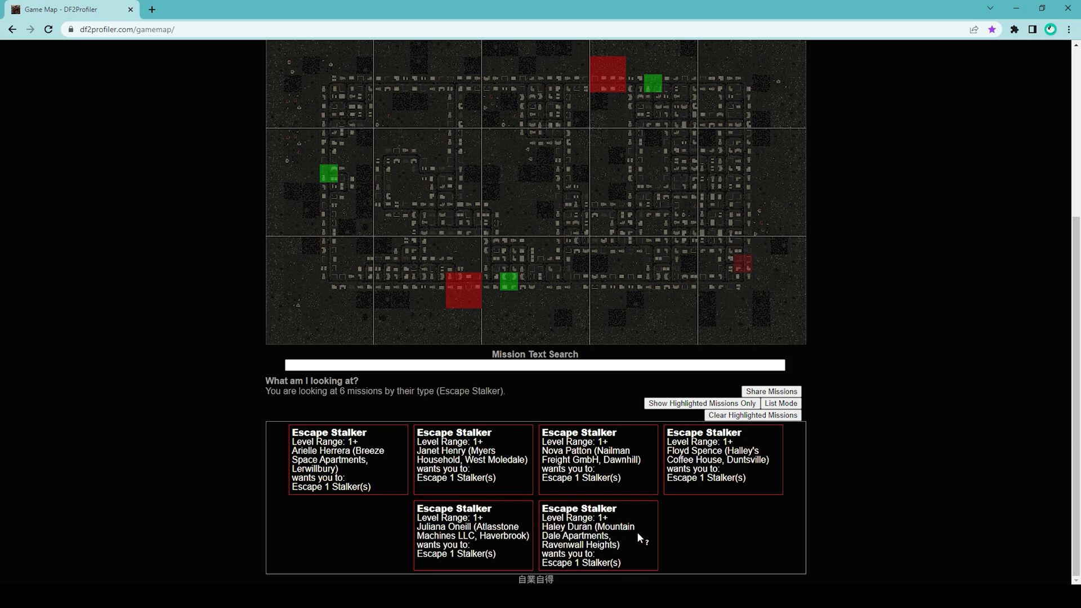
mouse_move(641, 534)
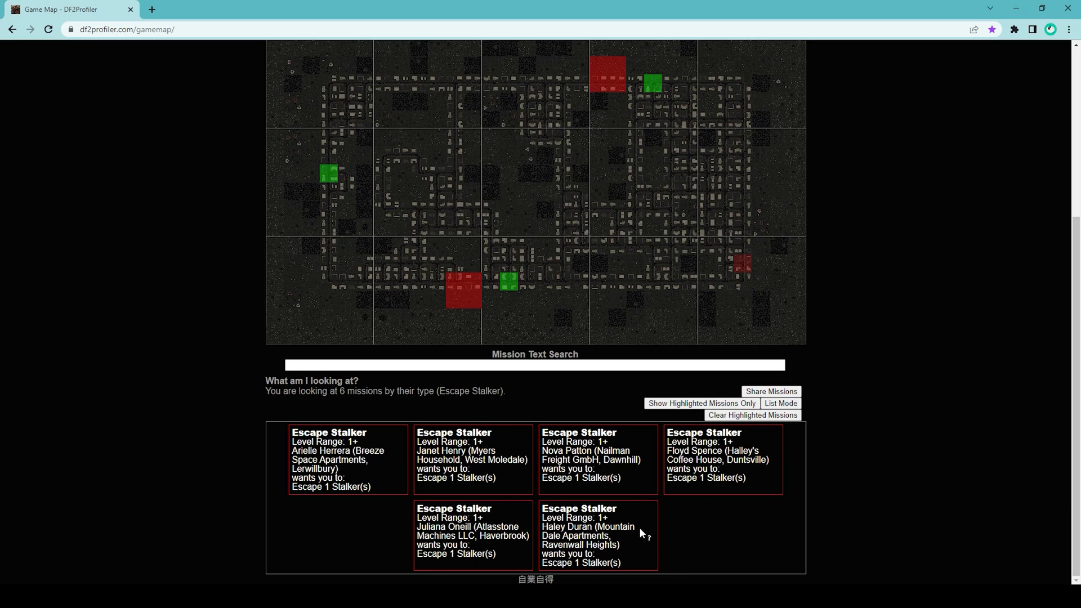
mouse_move(615, 537)
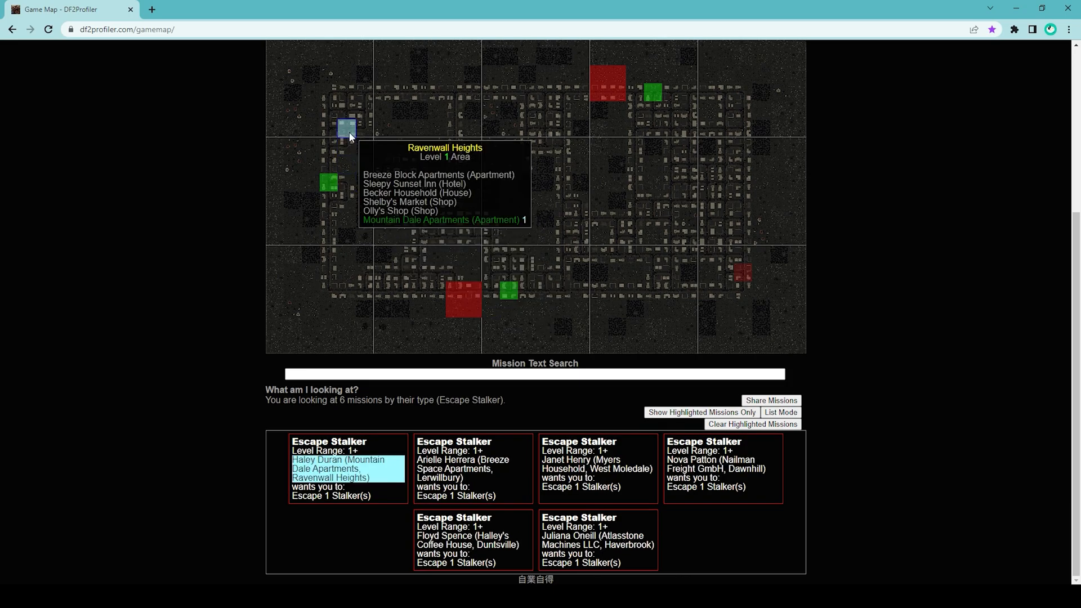
mouse_move(344, 130)
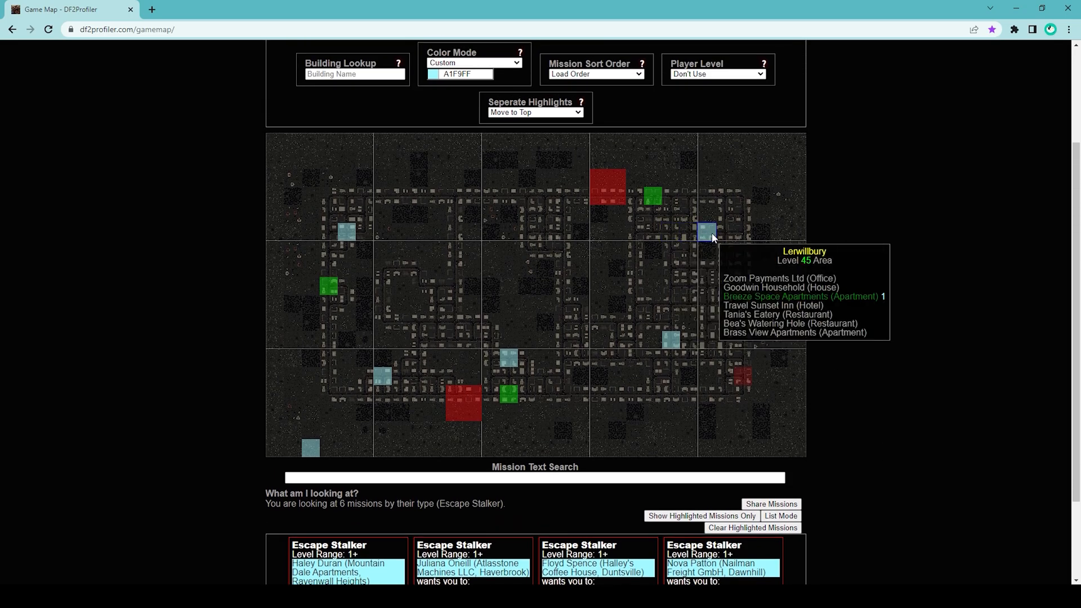
mouse_move(505, 361)
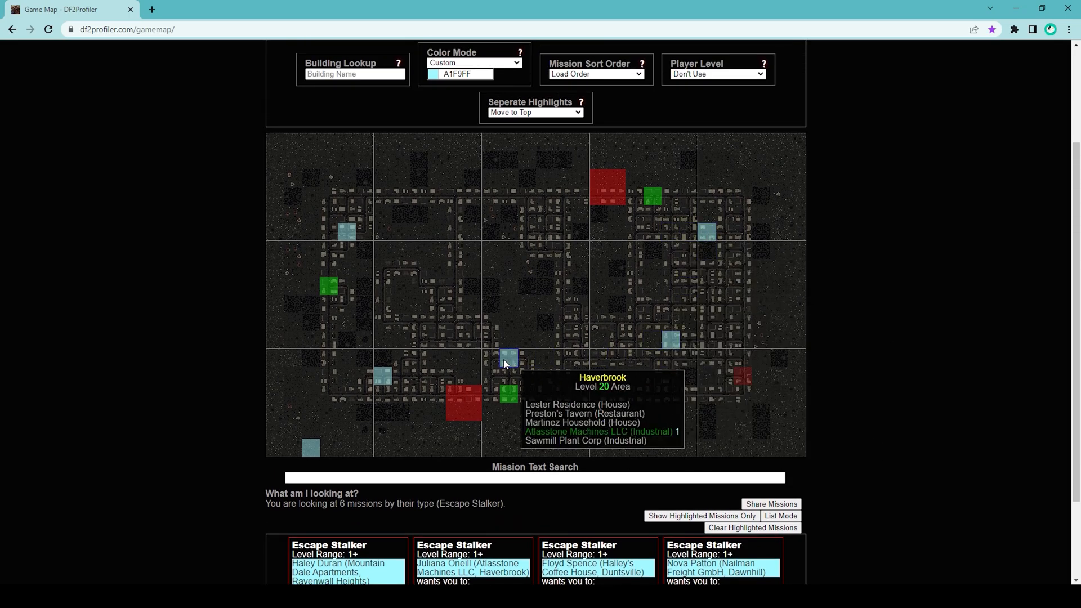
mouse_move(321, 266)
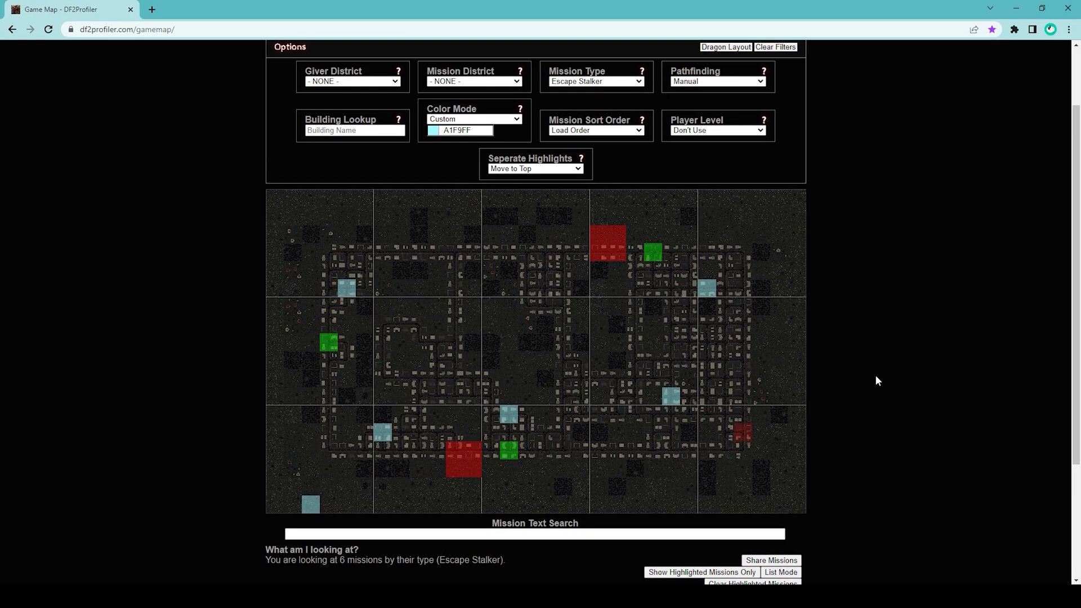
mouse_move(274, 286)
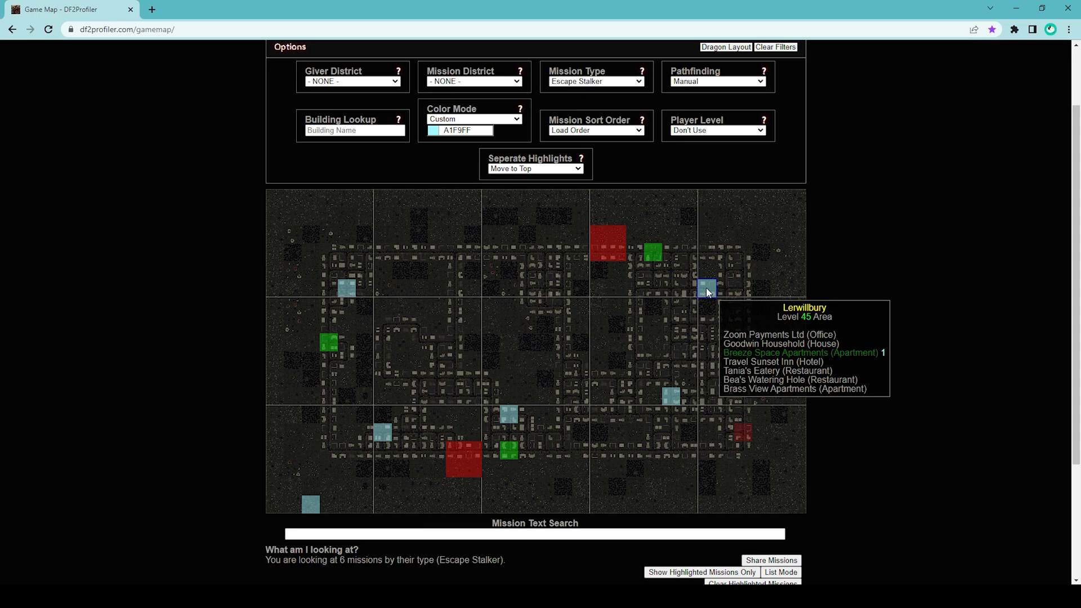
mouse_move(947, 392)
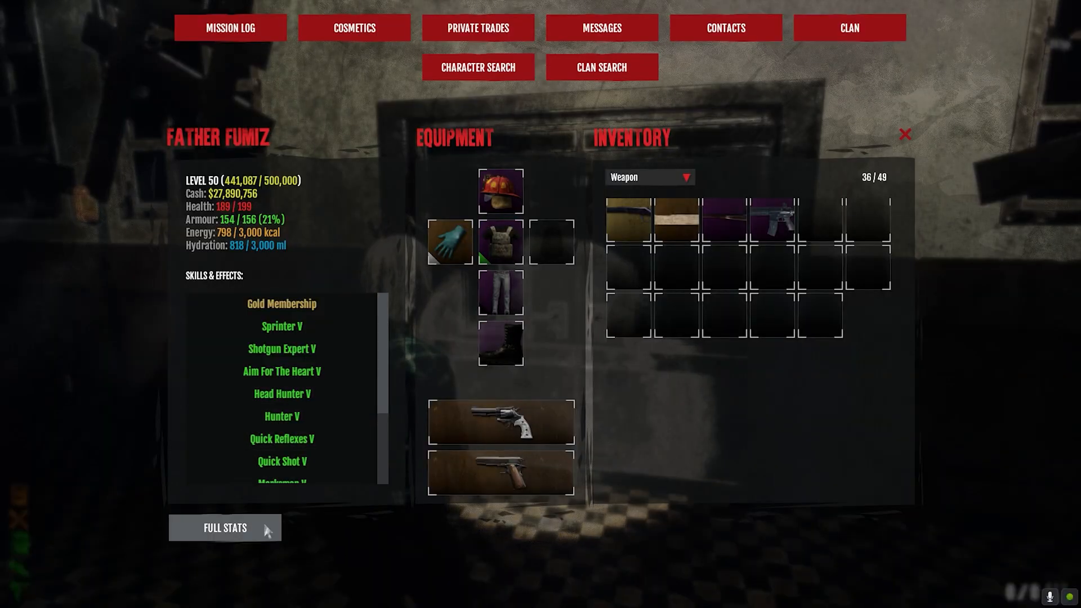
Show the character's Full Stats panel and look through the bonuses.
left_click(224, 527)
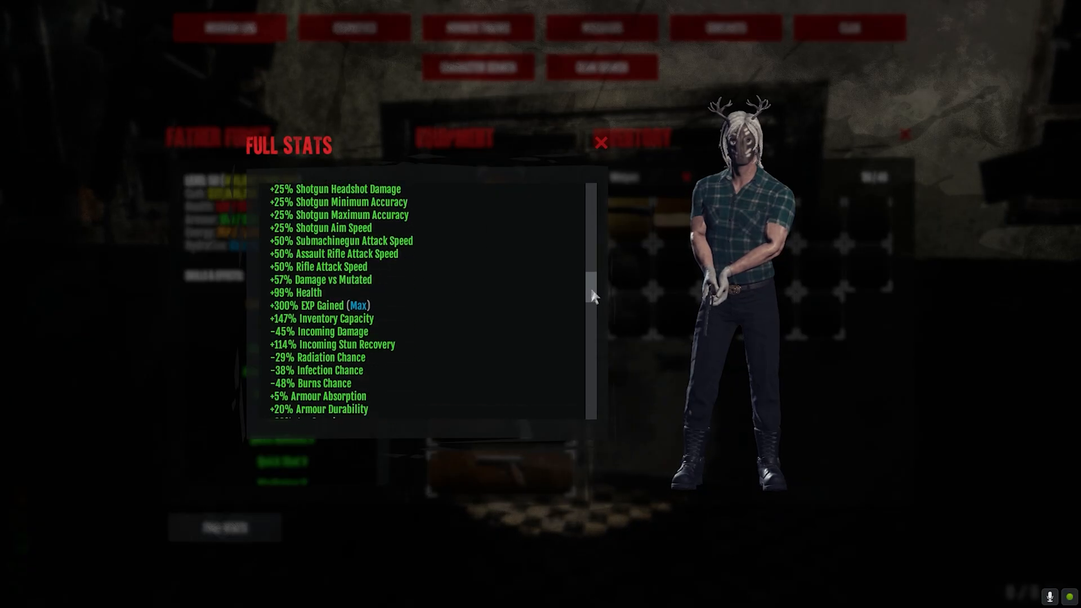
scroll("down", 3)
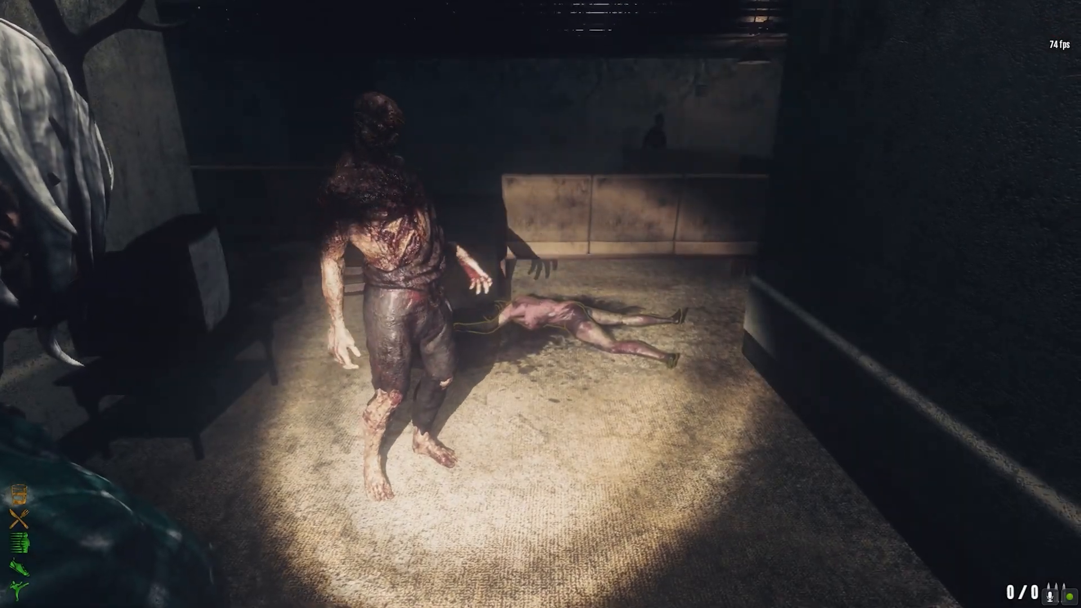
mouse_move(541, 304)
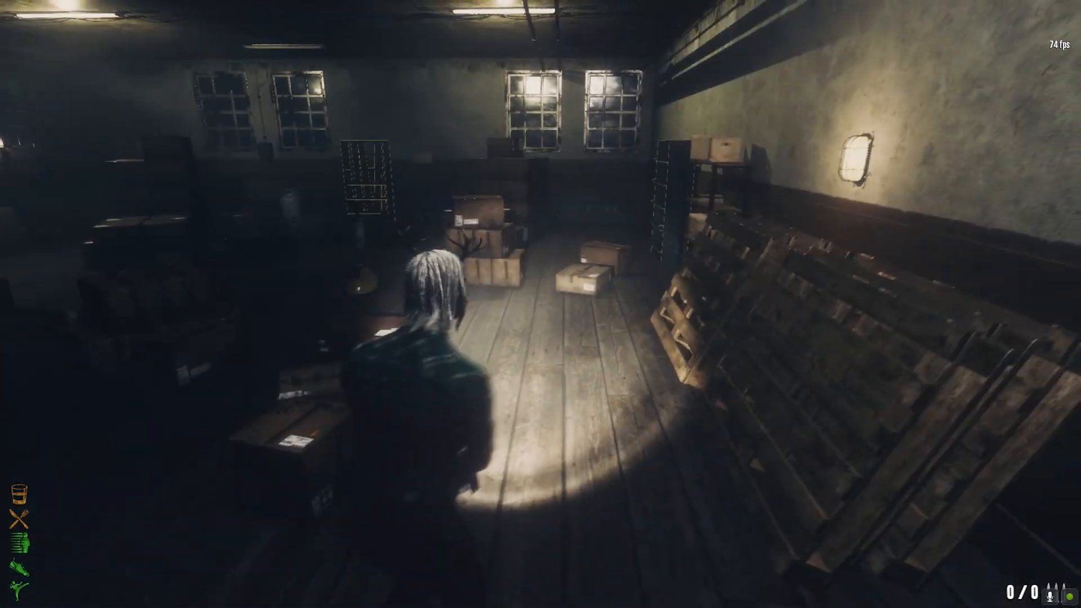
Walk the character forward past the infected toward the warehouse room.
key("w")
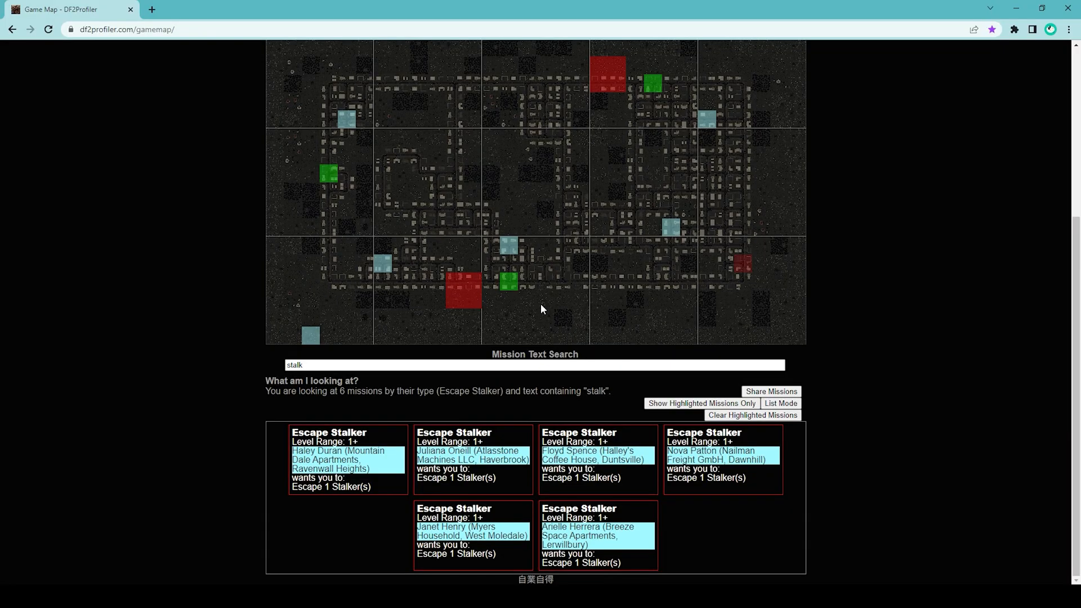
mouse_move(509, 247)
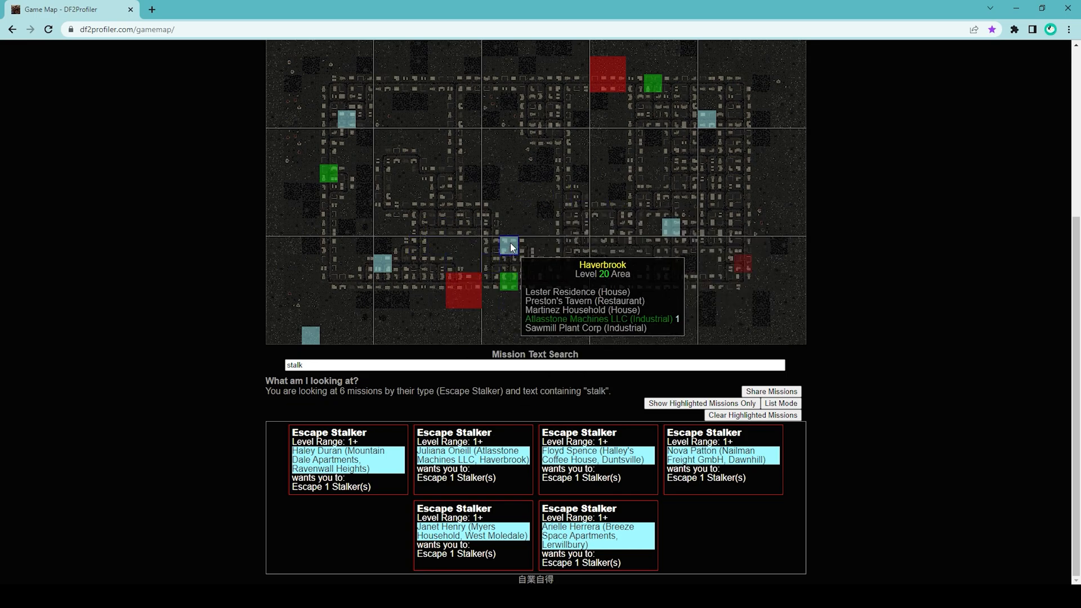
mouse_move(691, 473)
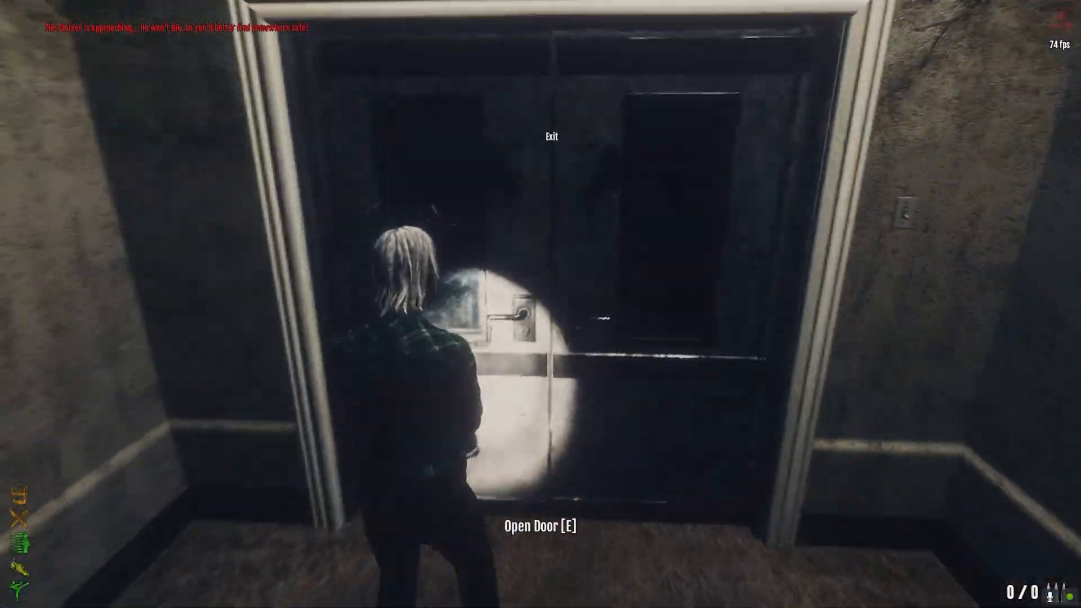
Use the Exit door to leave the building.
key("e")
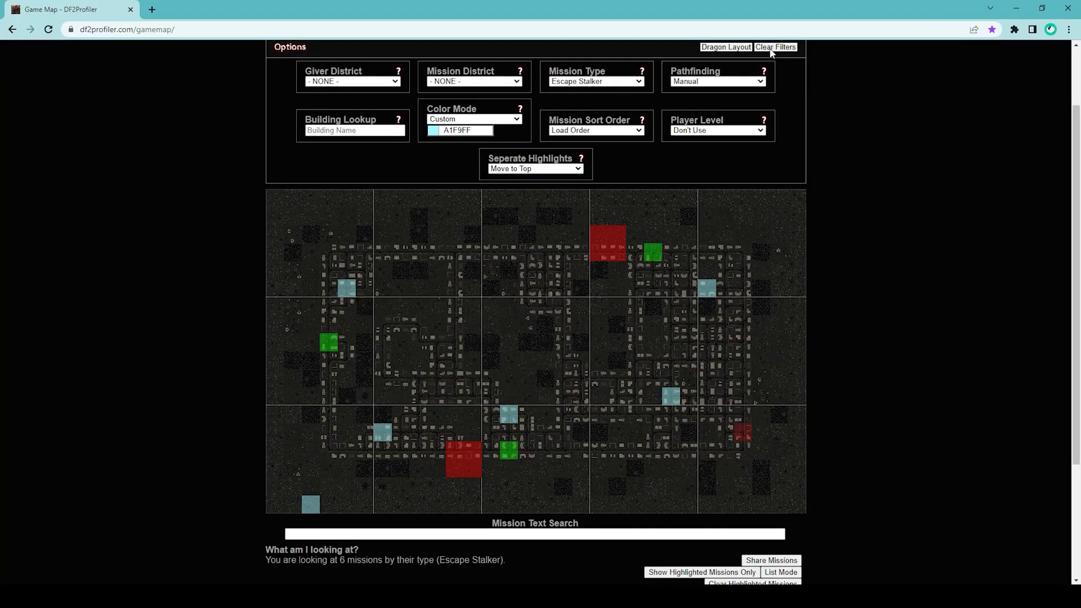
Clear the Escape Stalker filter and map highlights, leaving Mission Type at NONE.
left_click(775, 48)
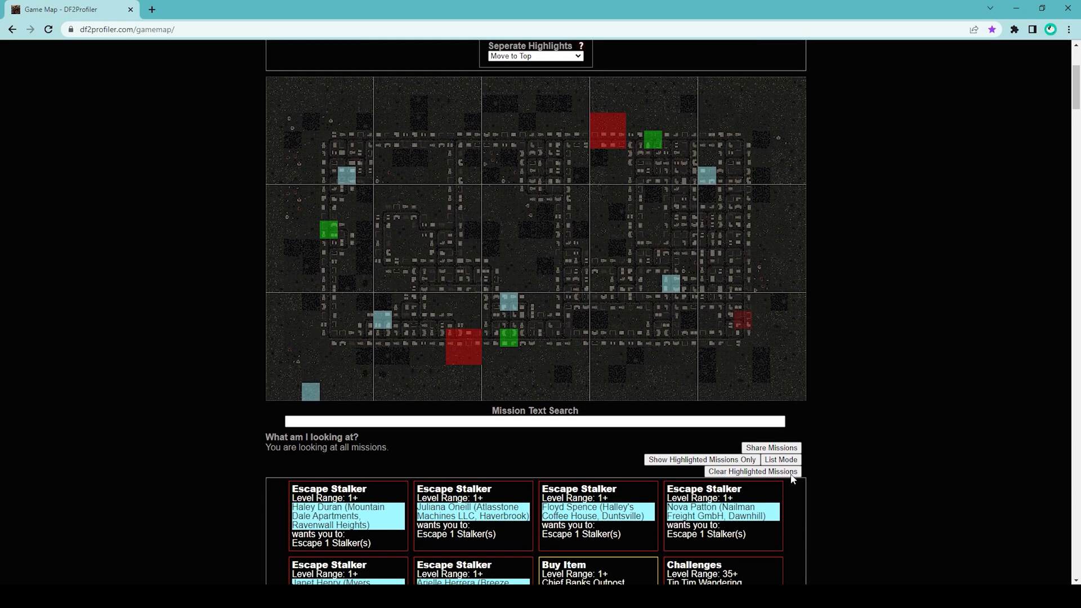
left_click(752, 472)
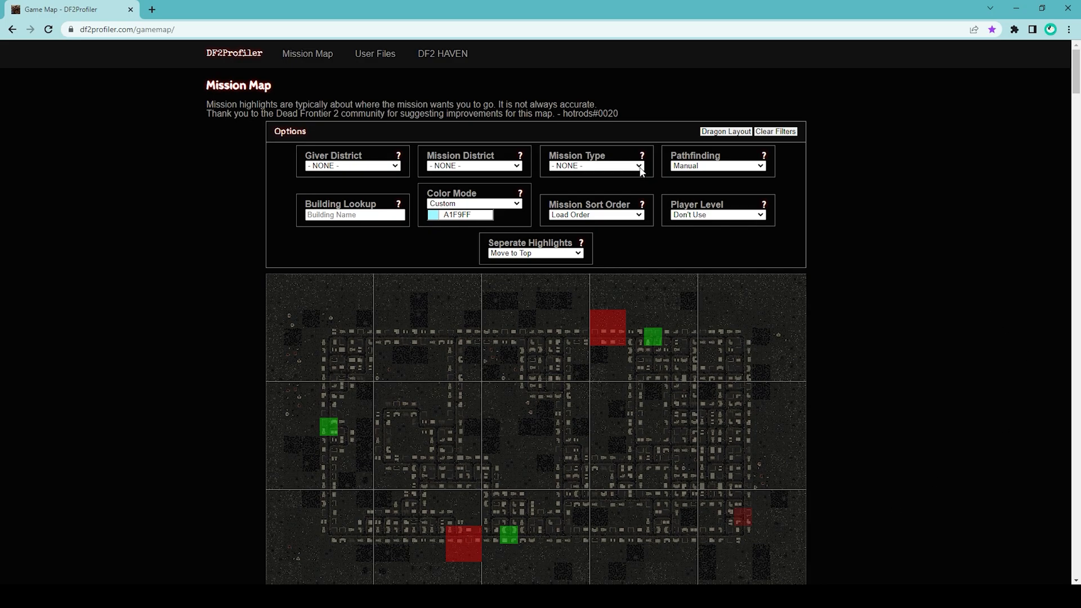
left_click(594, 165)
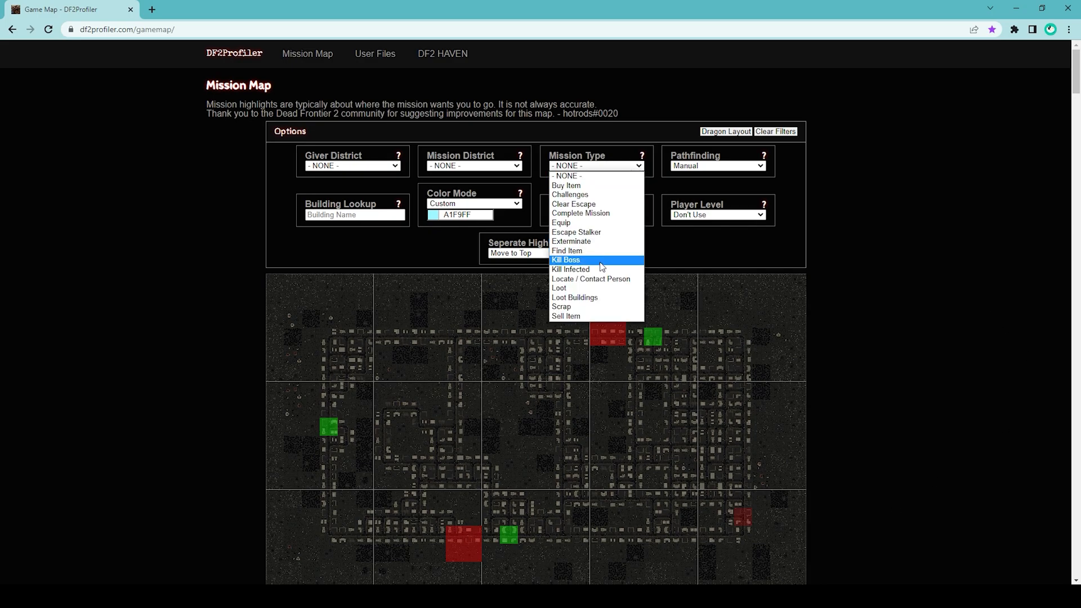
mouse_move(681, 306)
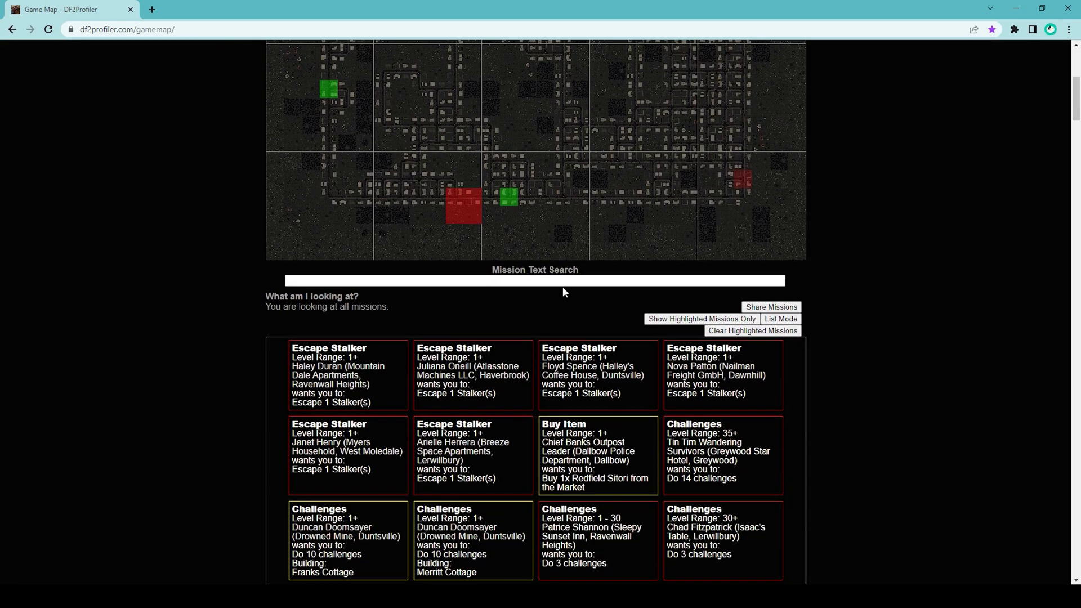
Search mission text for 'human remains', narrowing the list to 12 Find Item missions.
left_click(538, 280)
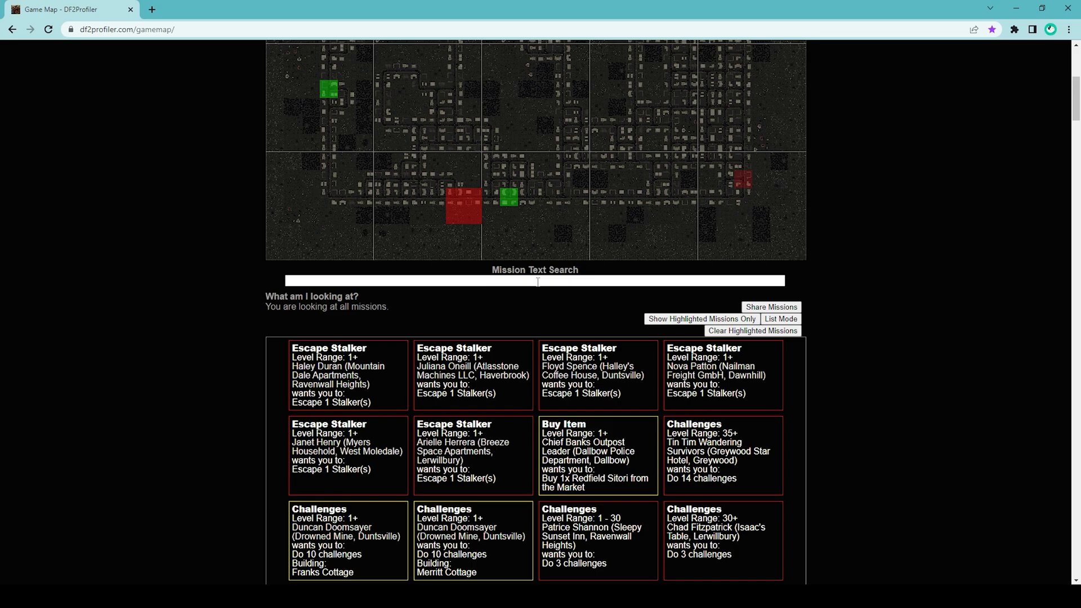
left_click(534, 281)
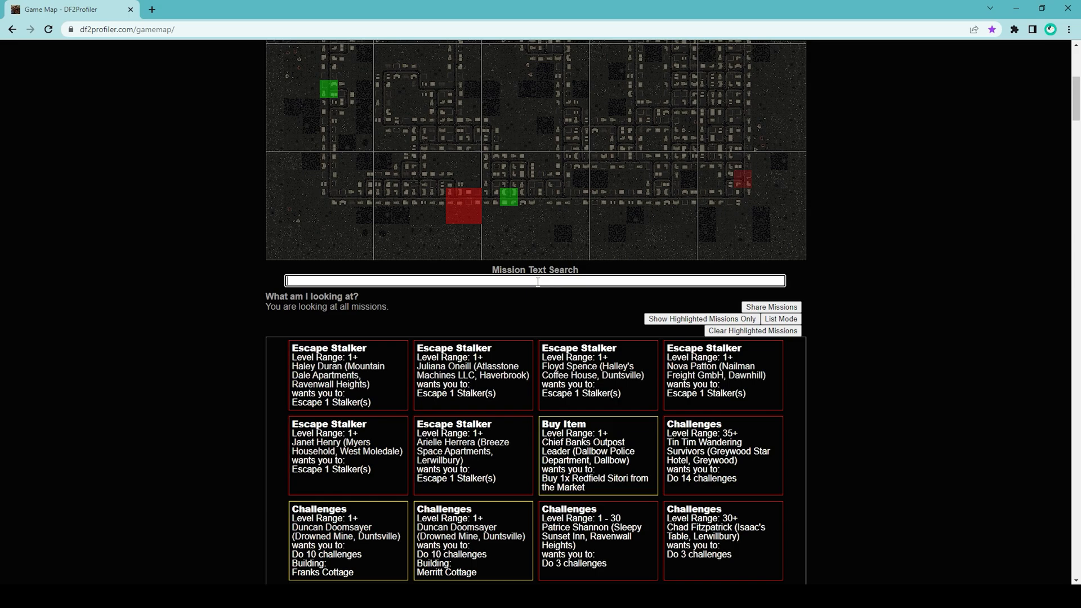
type("h")
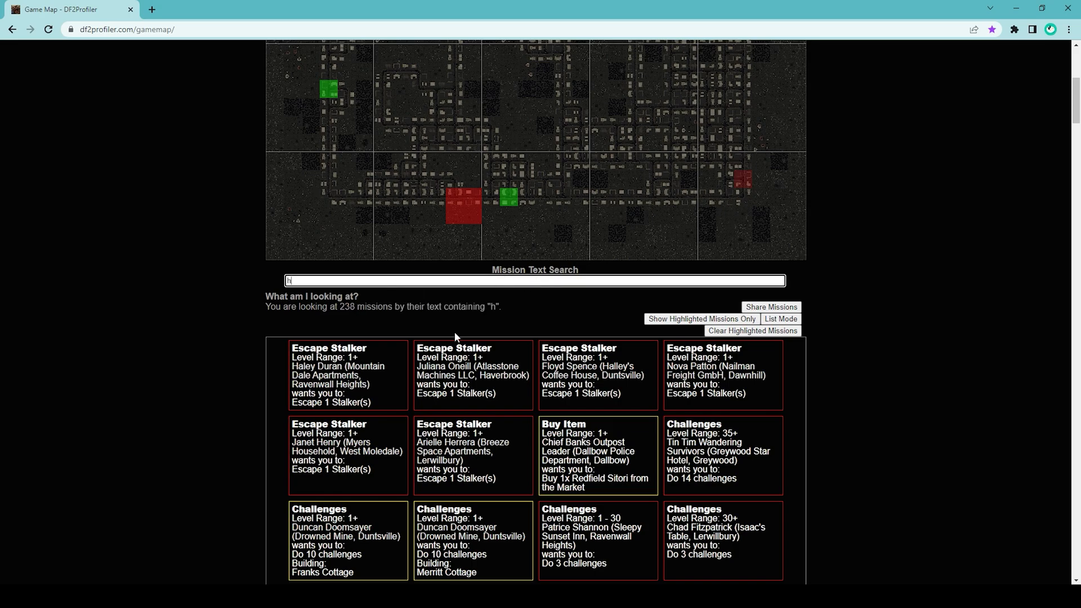
type("uman remains")
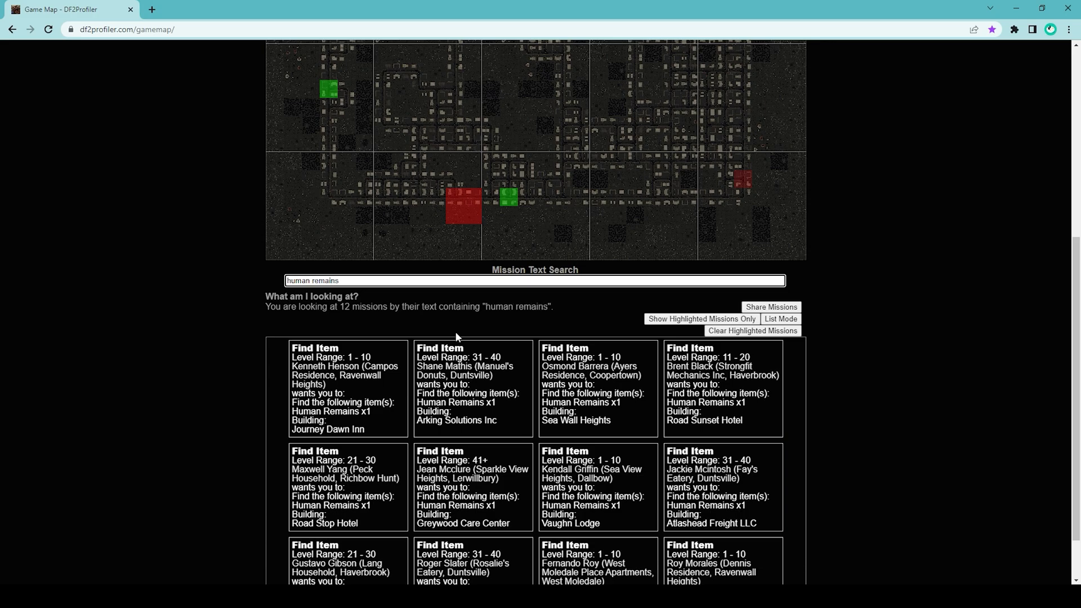
scroll("down", 3)
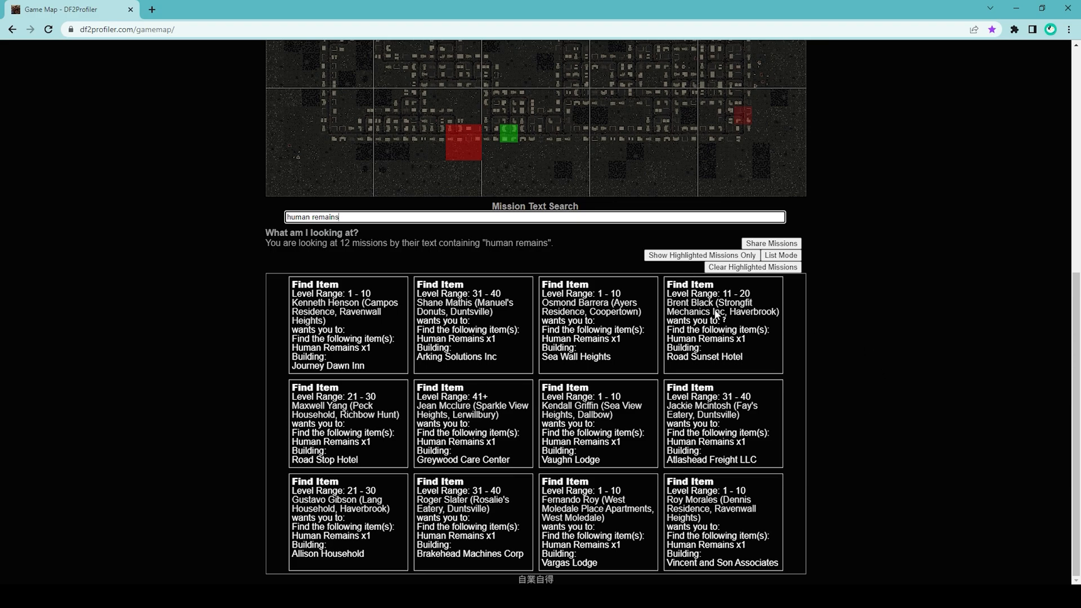
mouse_move(709, 312)
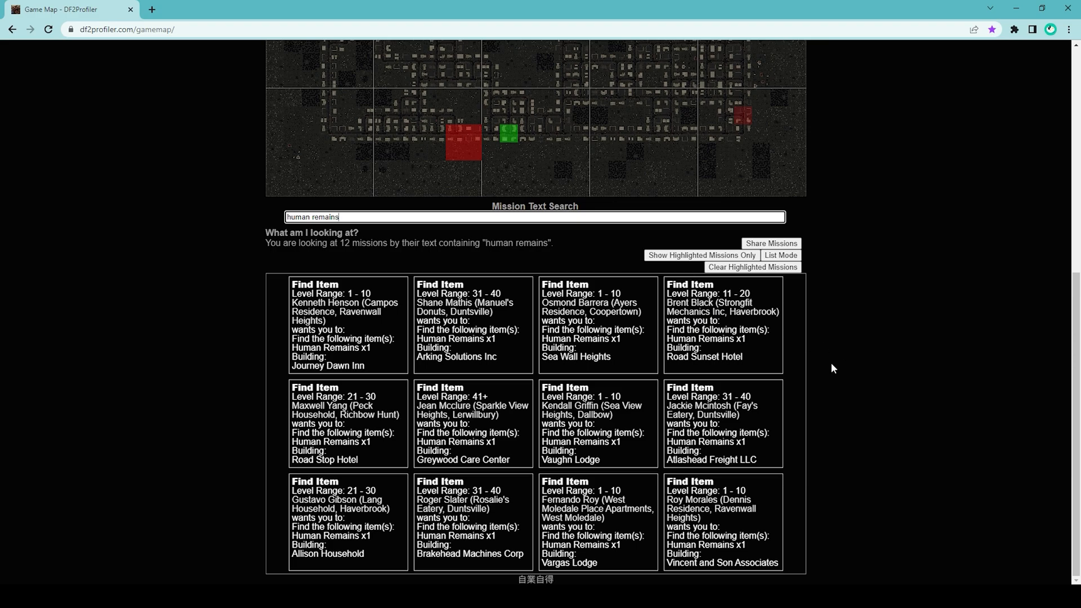
mouse_move(874, 364)
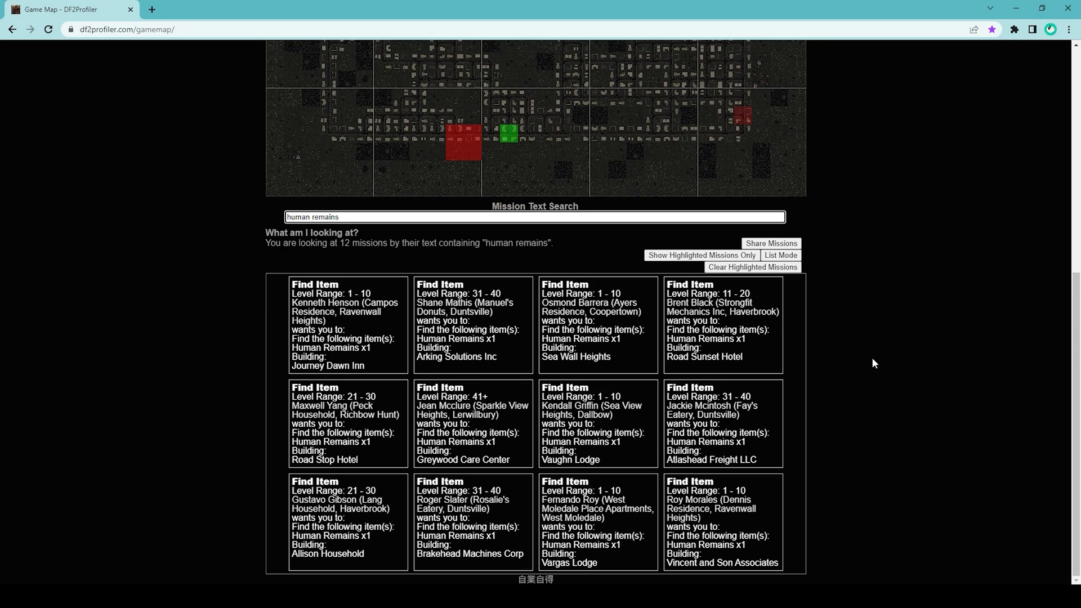
mouse_move(725, 357)
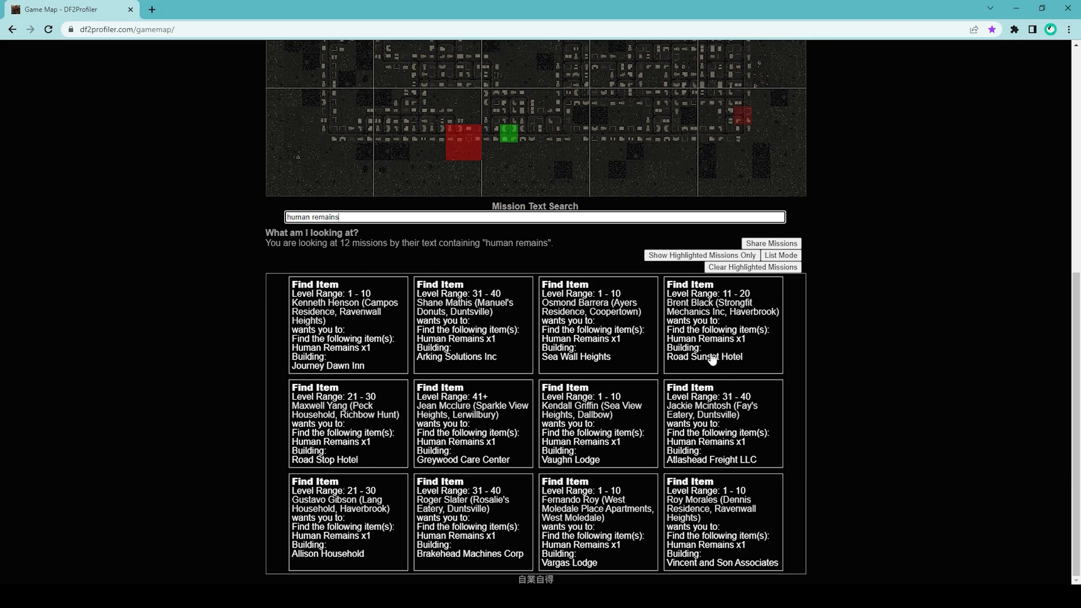
mouse_move(724, 355)
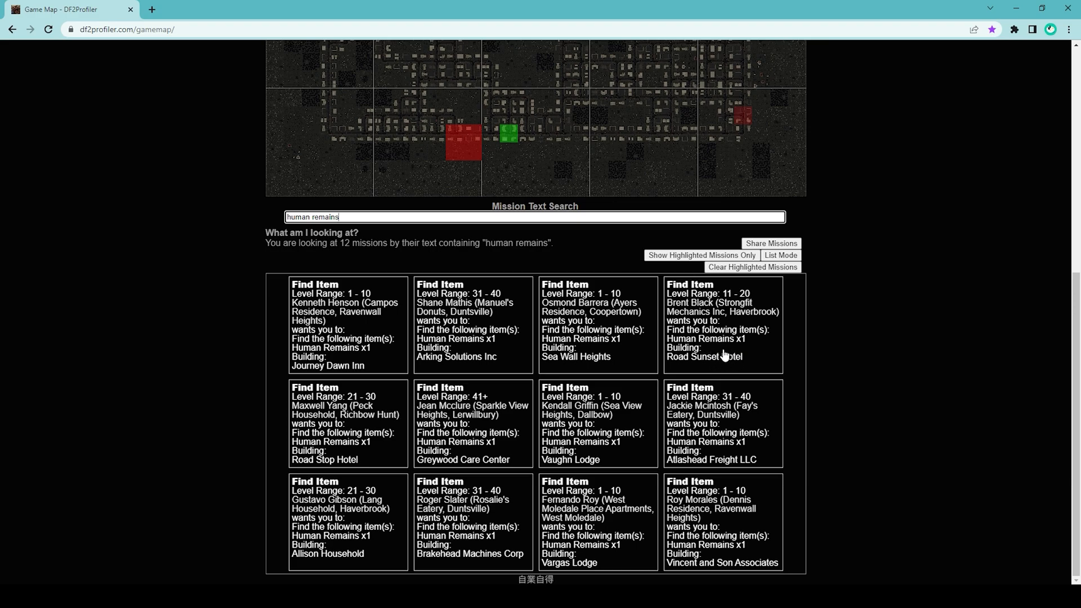
scroll("up", 3)
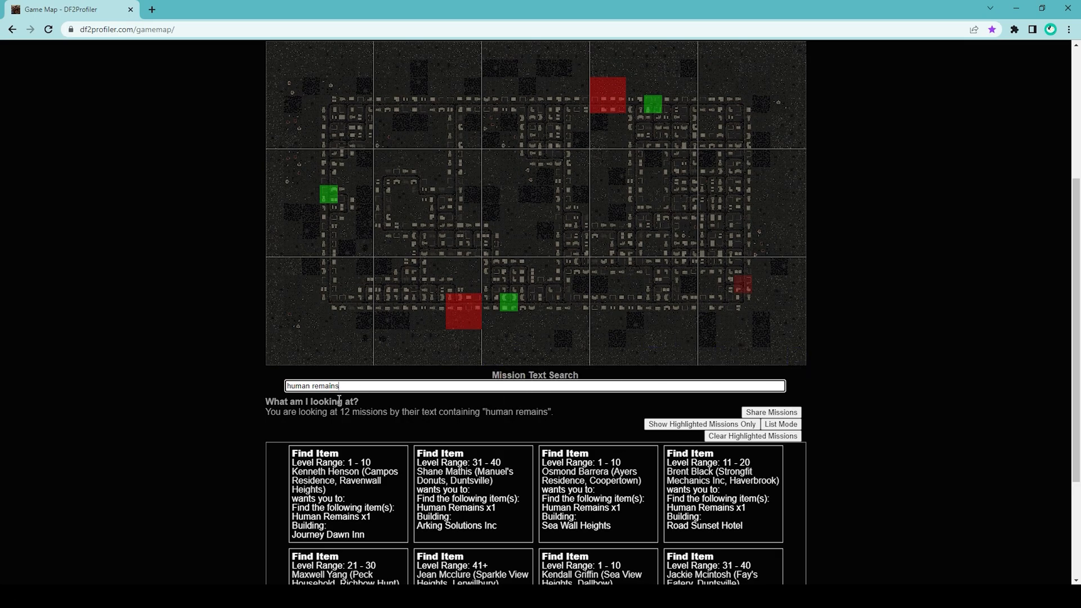
mouse_move(351, 477)
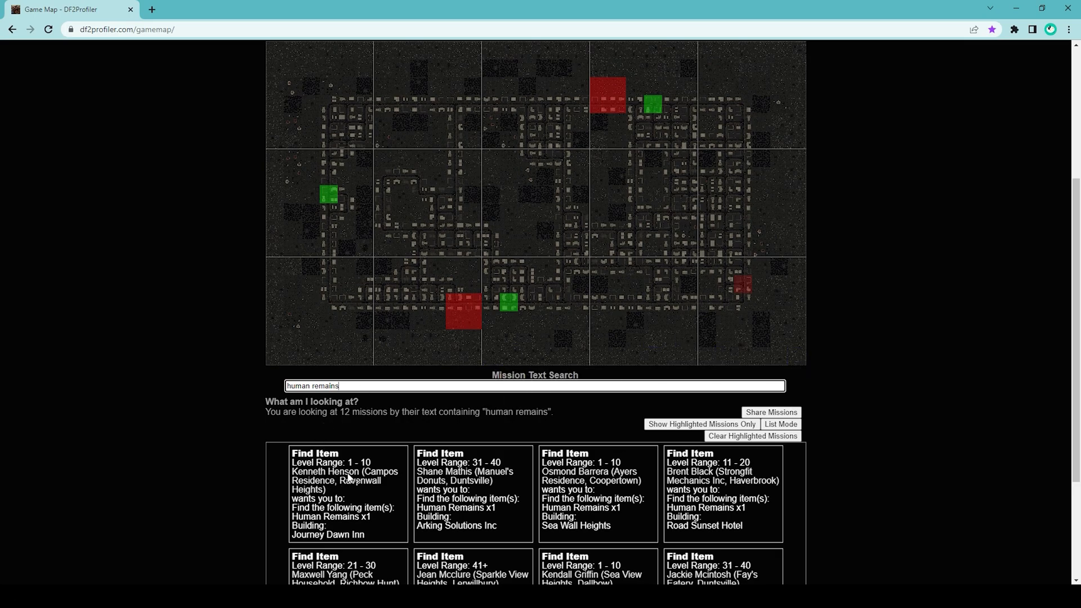
Highlight the Journey Dawn Inn mission's building in custom colour A1F9FF.
left_click(345, 481)
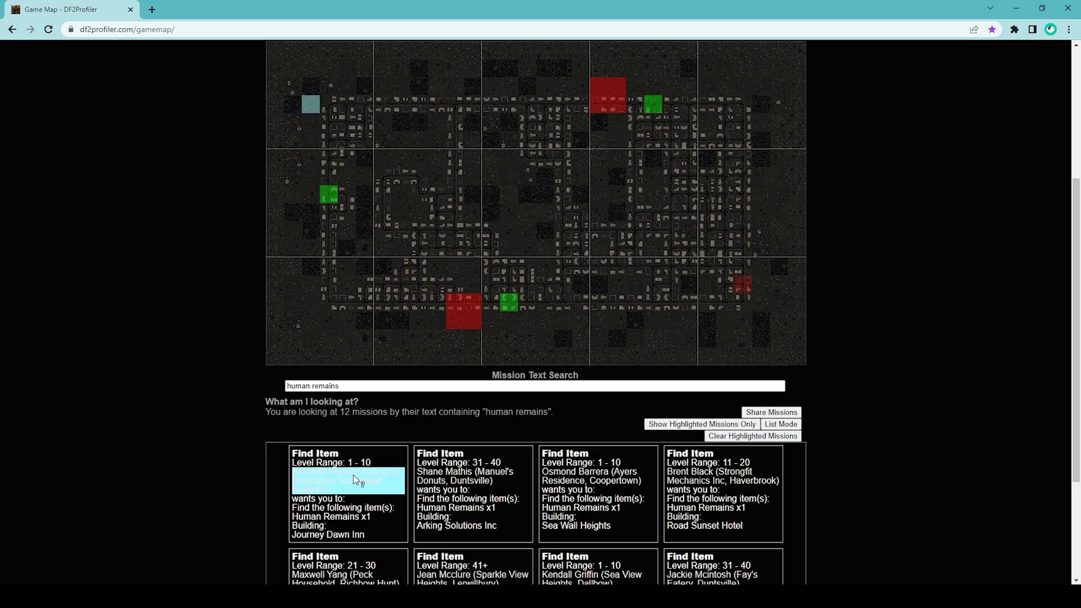
mouse_move(310, 104)
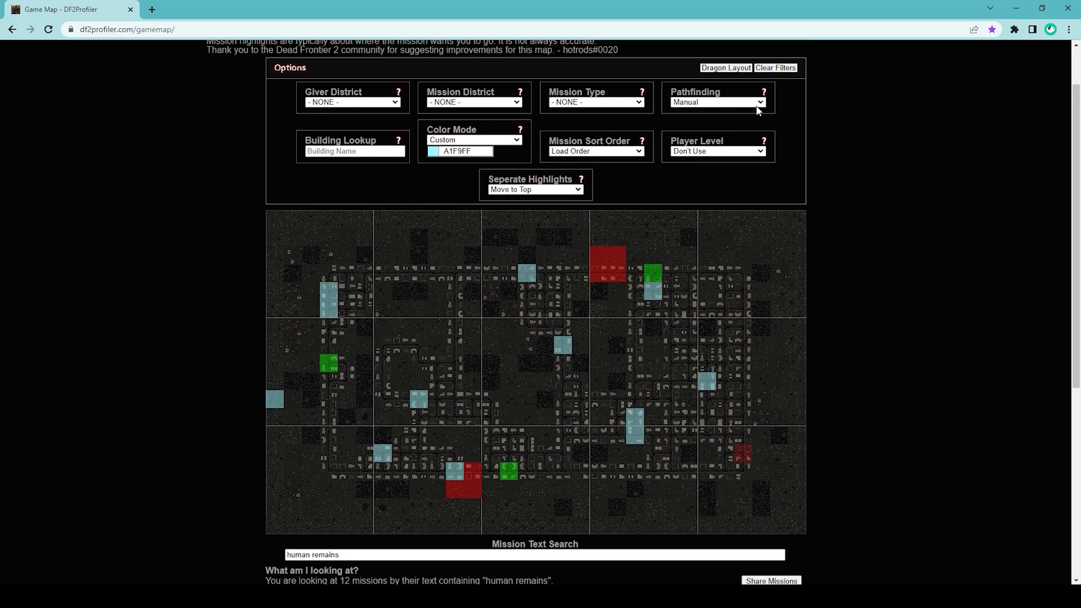
mouse_move(716, 174)
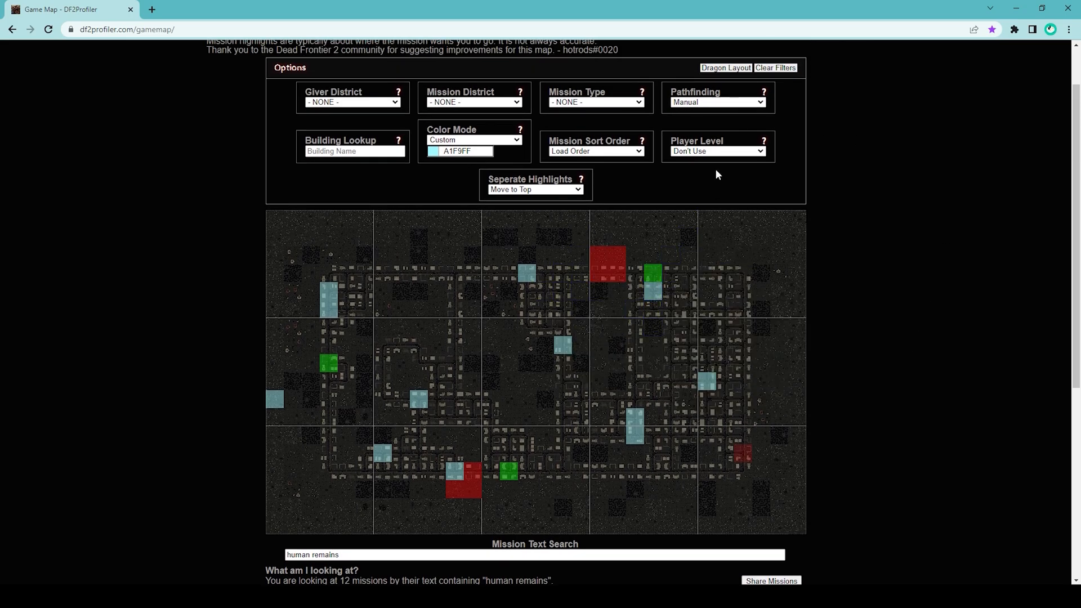
Set Pathfinding to Automatic so a route links the highlighted buildings.
left_click(717, 103)
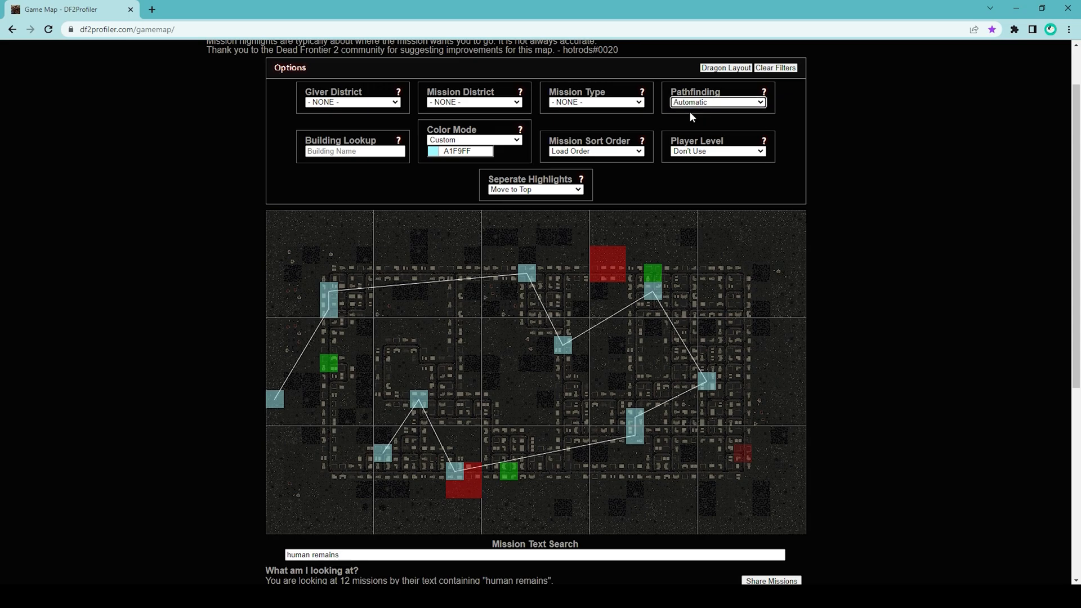
mouse_move(310, 345)
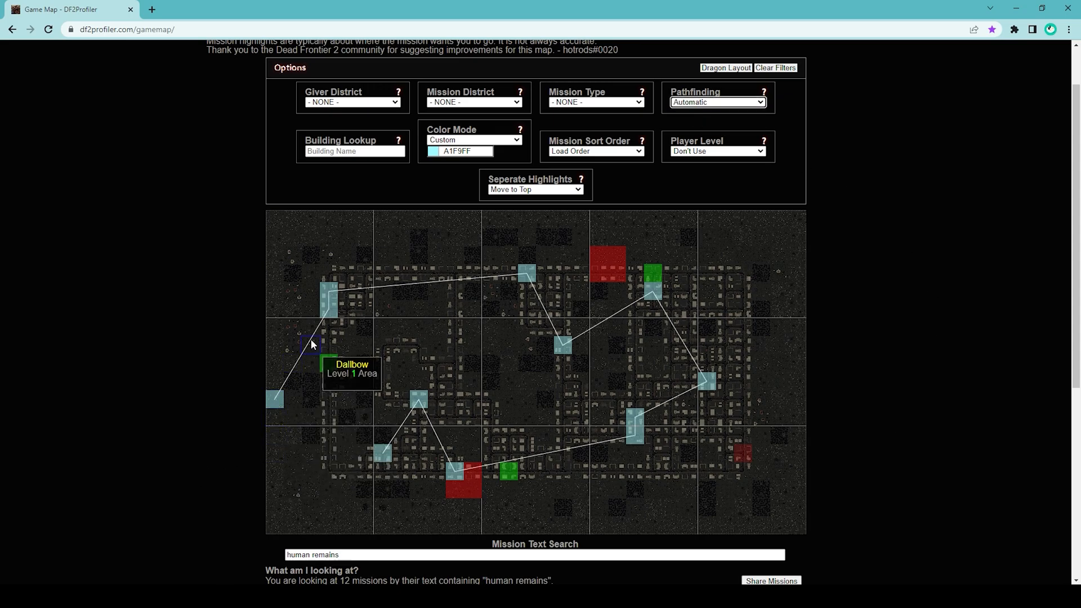
mouse_move(909, 354)
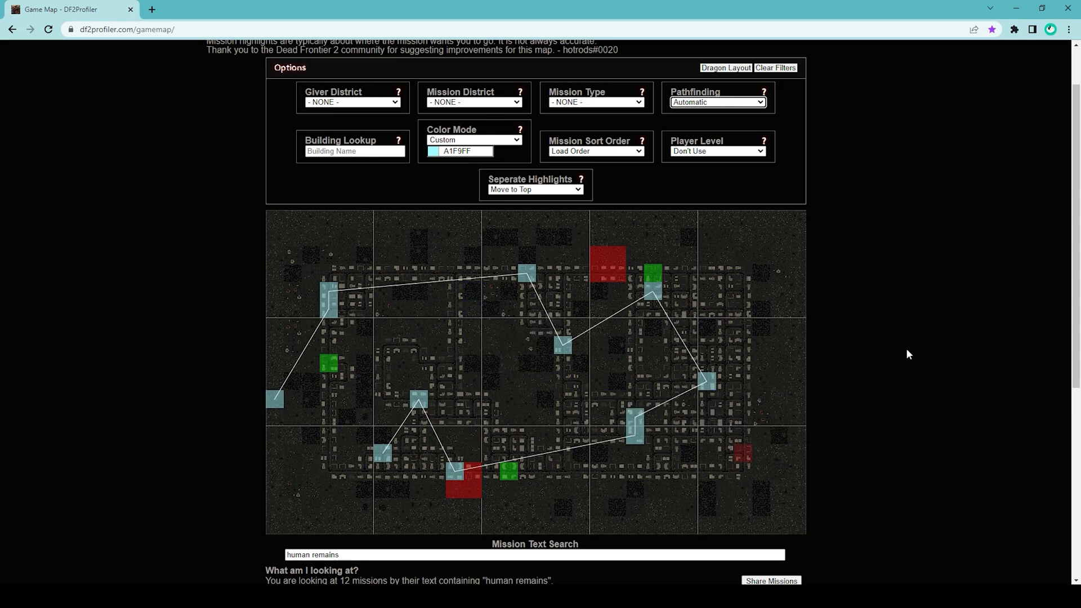
mouse_move(905, 348)
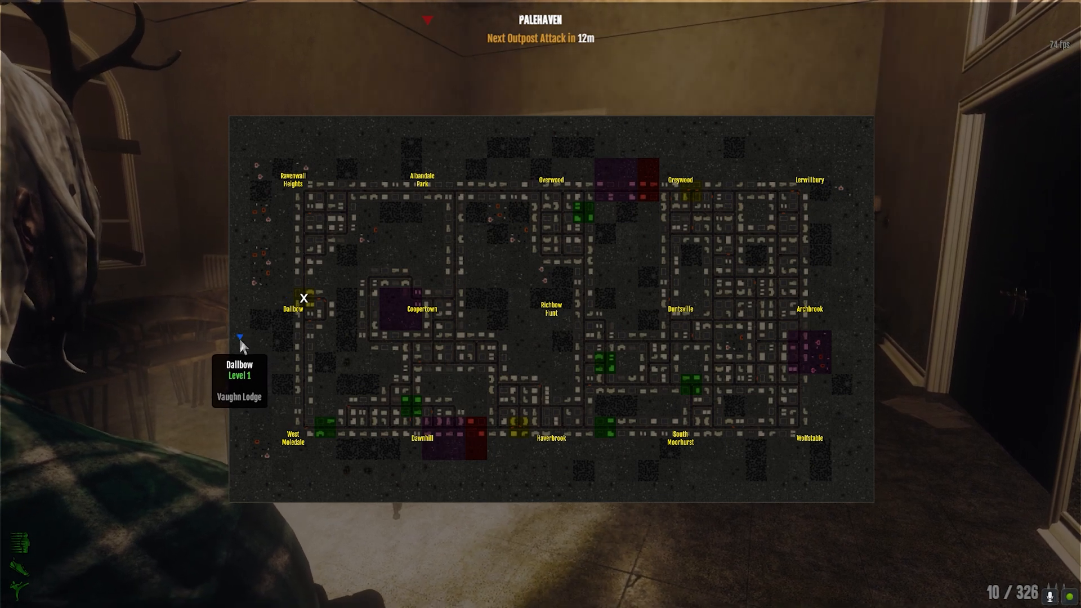
Close the city map after marking Vaughn Lodge in Dalbow as the destination.
key("Escape")
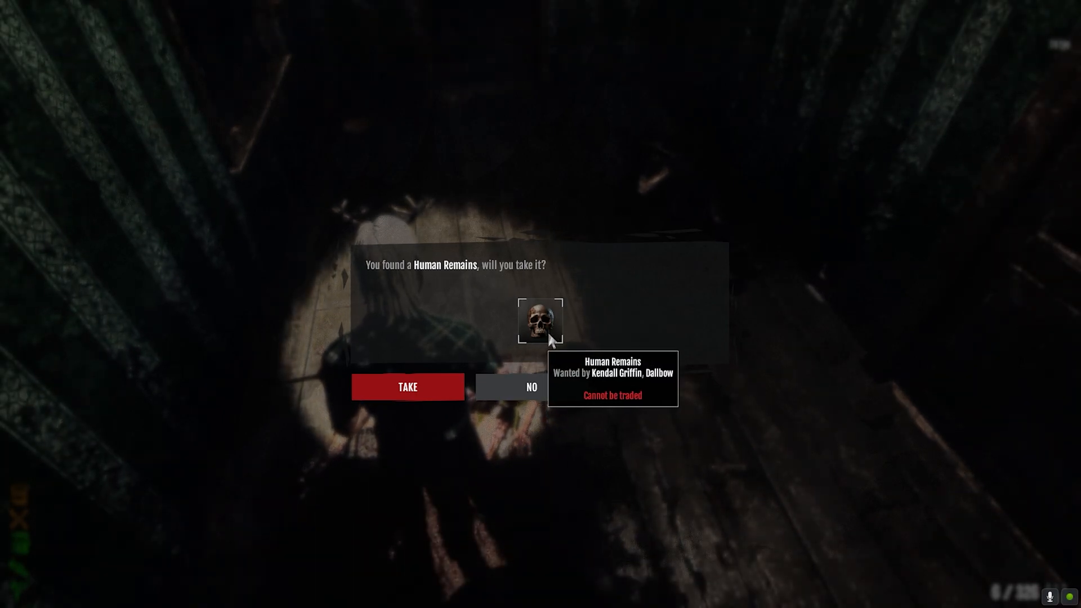
Take the found Human Remains item wanted by Kendall Griffin of Dalbow.
left_click(408, 386)
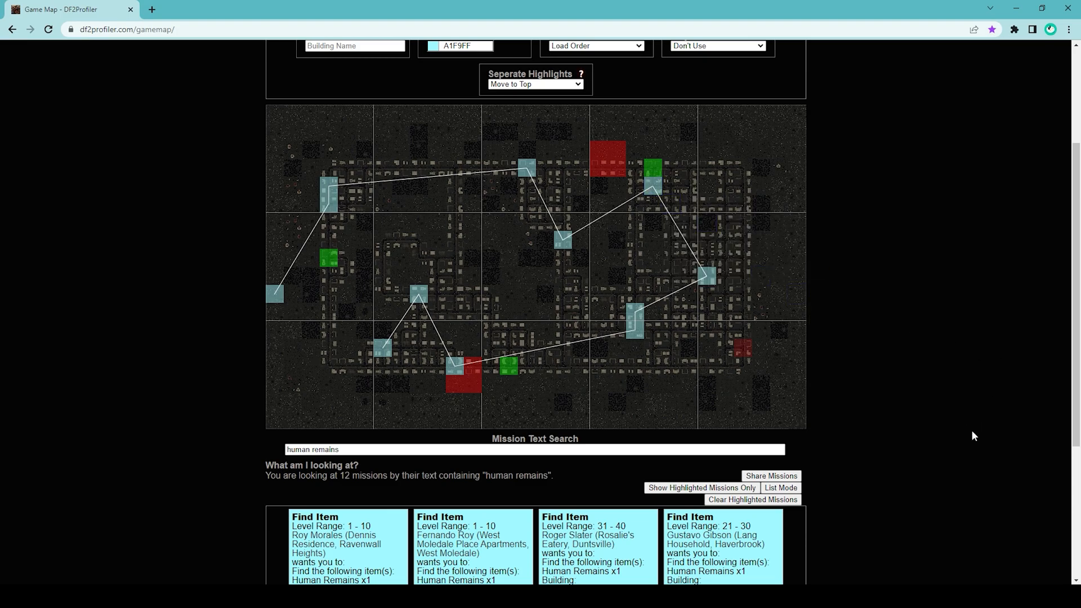
mouse_move(275, 276)
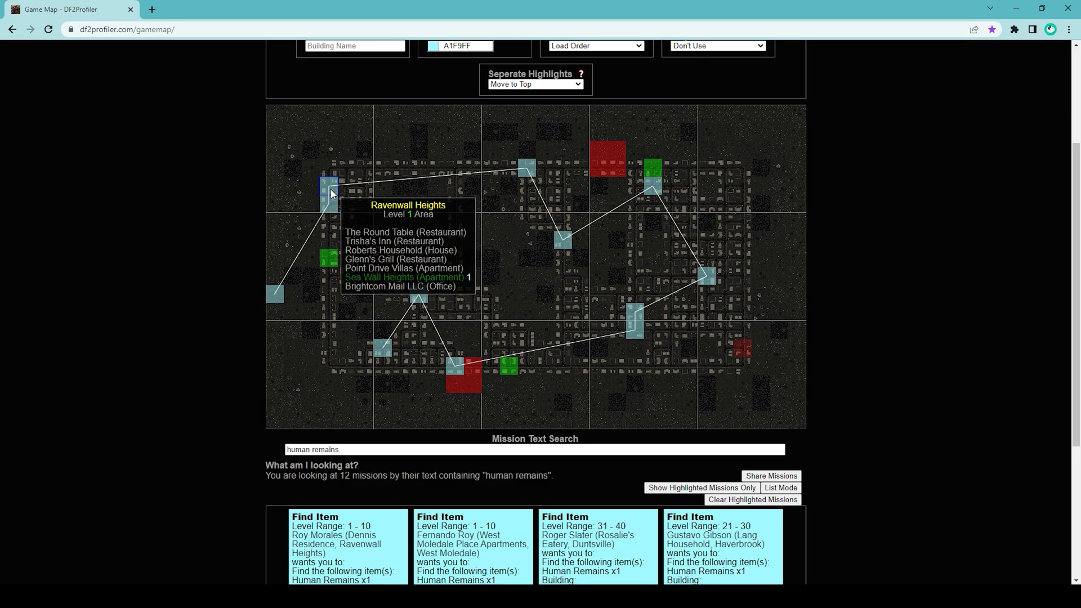
mouse_move(708, 238)
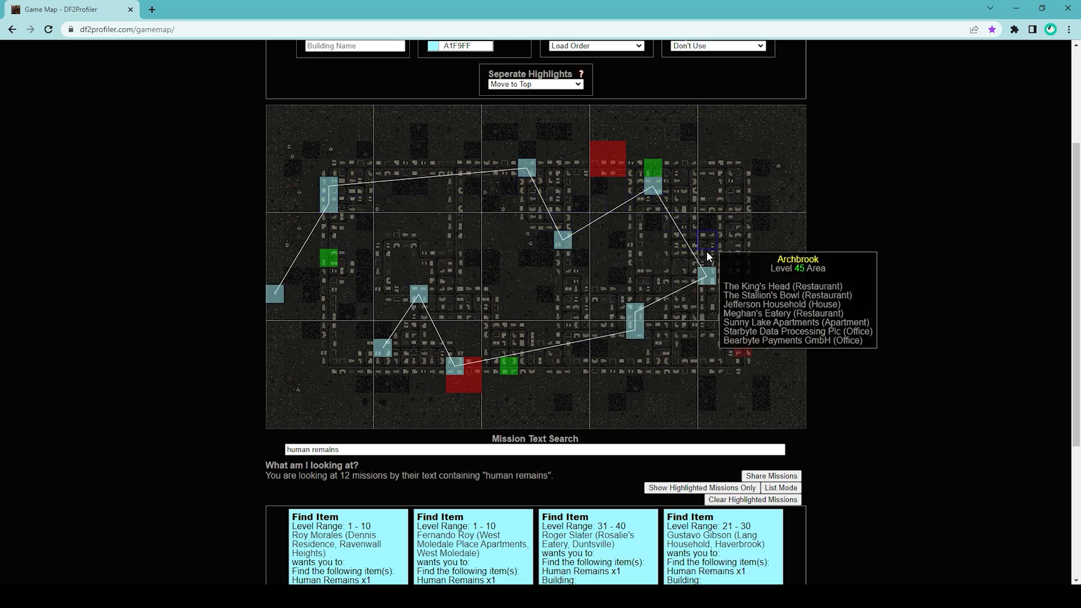
mouse_move(449, 365)
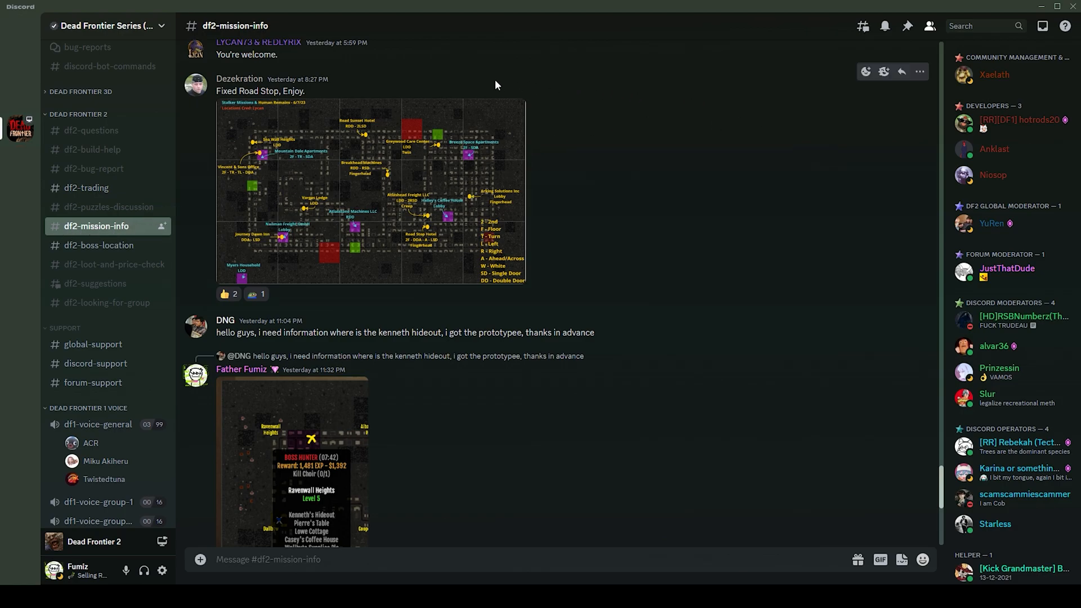
mouse_move(509, 129)
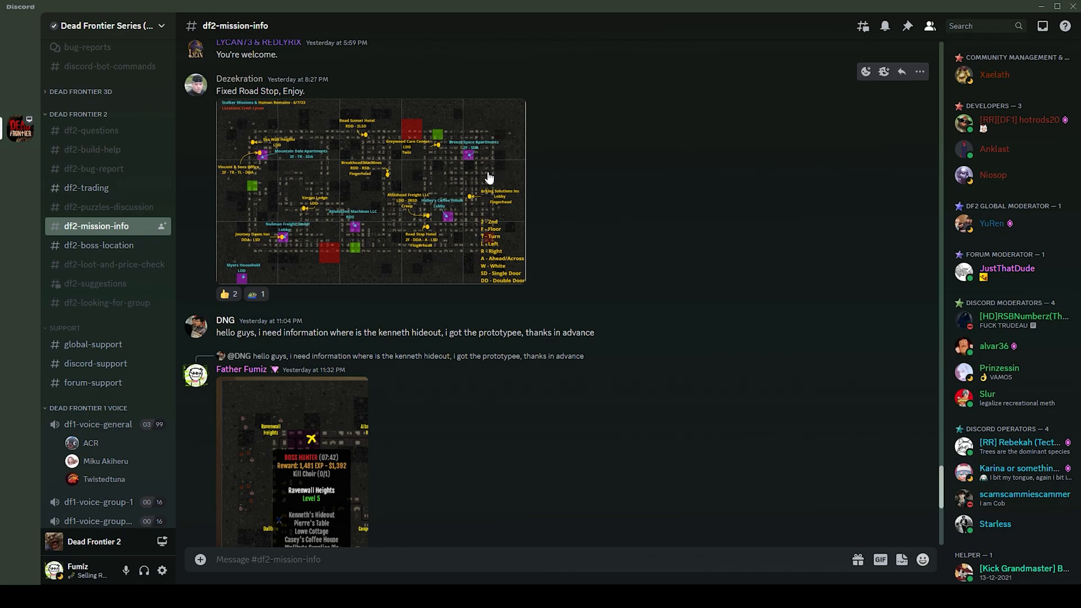
Enlarge the posted Stalker Missions & Human Remains map in #df2-mission-info.
left_click(373, 191)
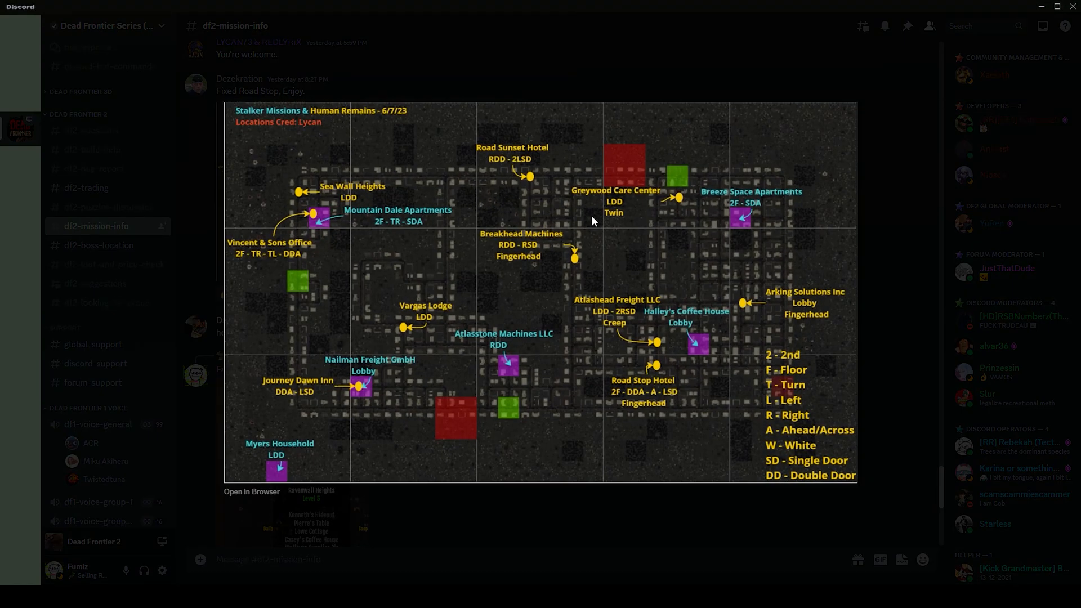
mouse_move(785, 169)
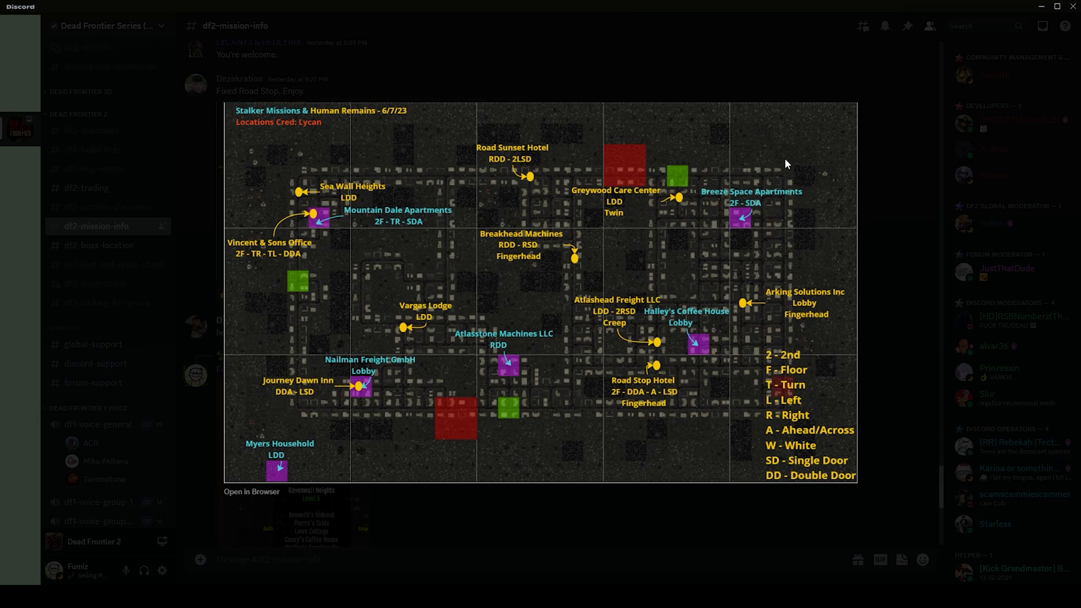
mouse_move(588, 172)
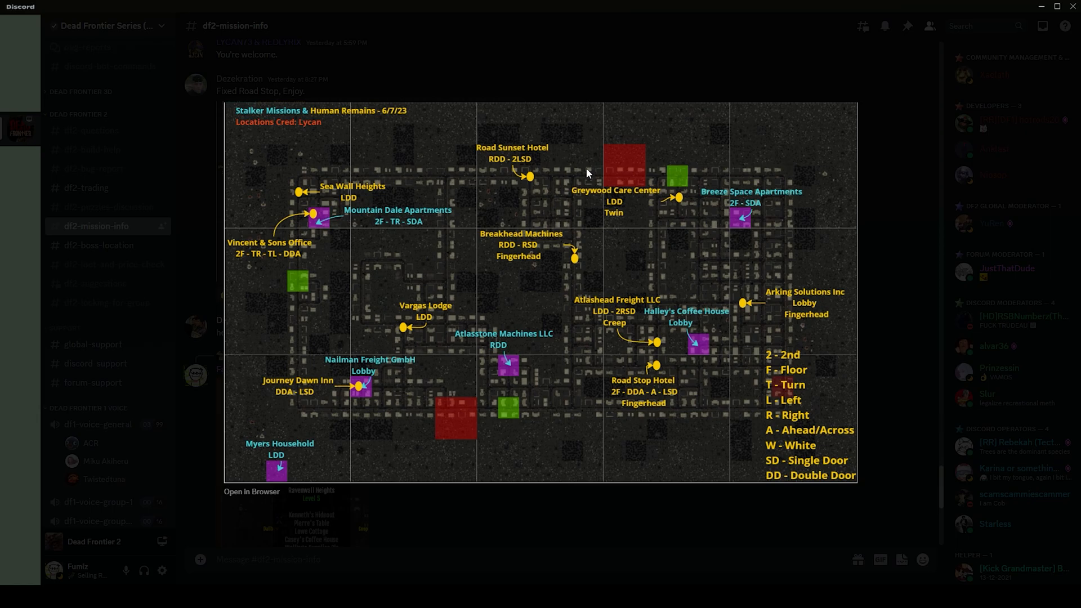
mouse_move(722, 128)
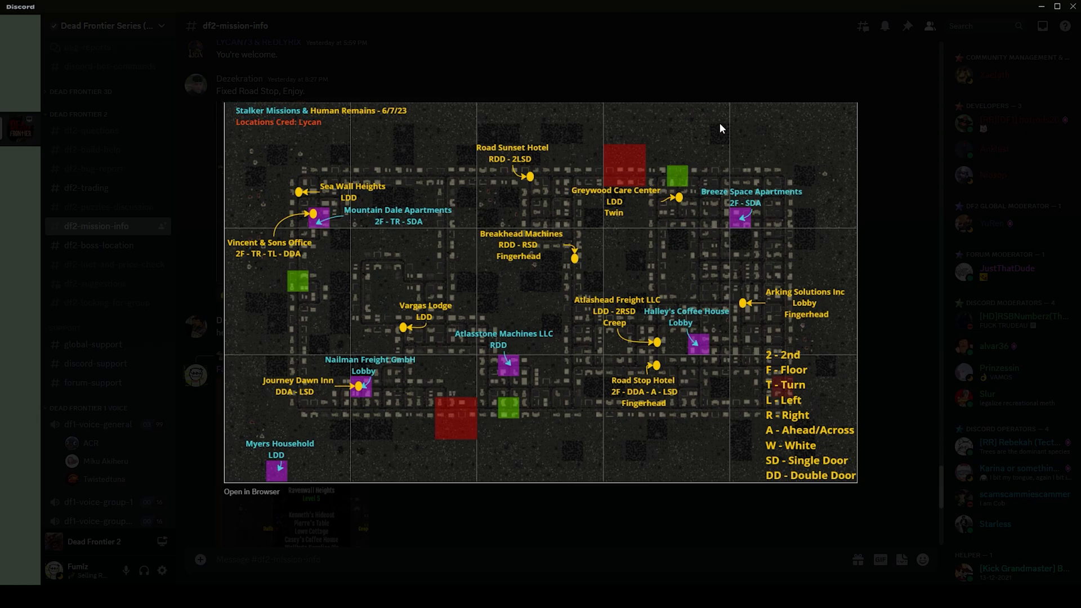
mouse_move(738, 145)
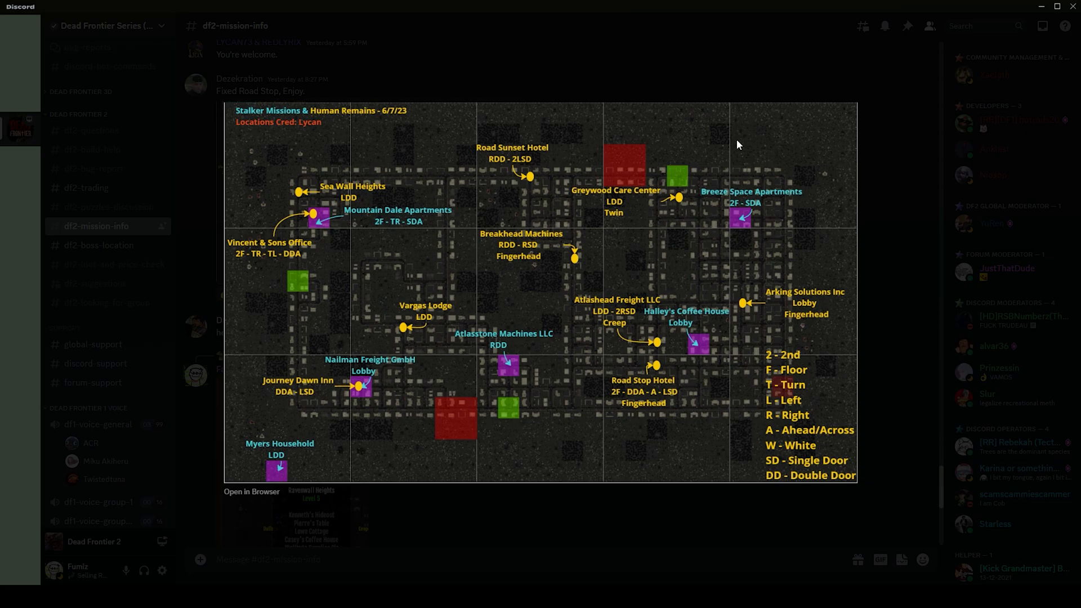